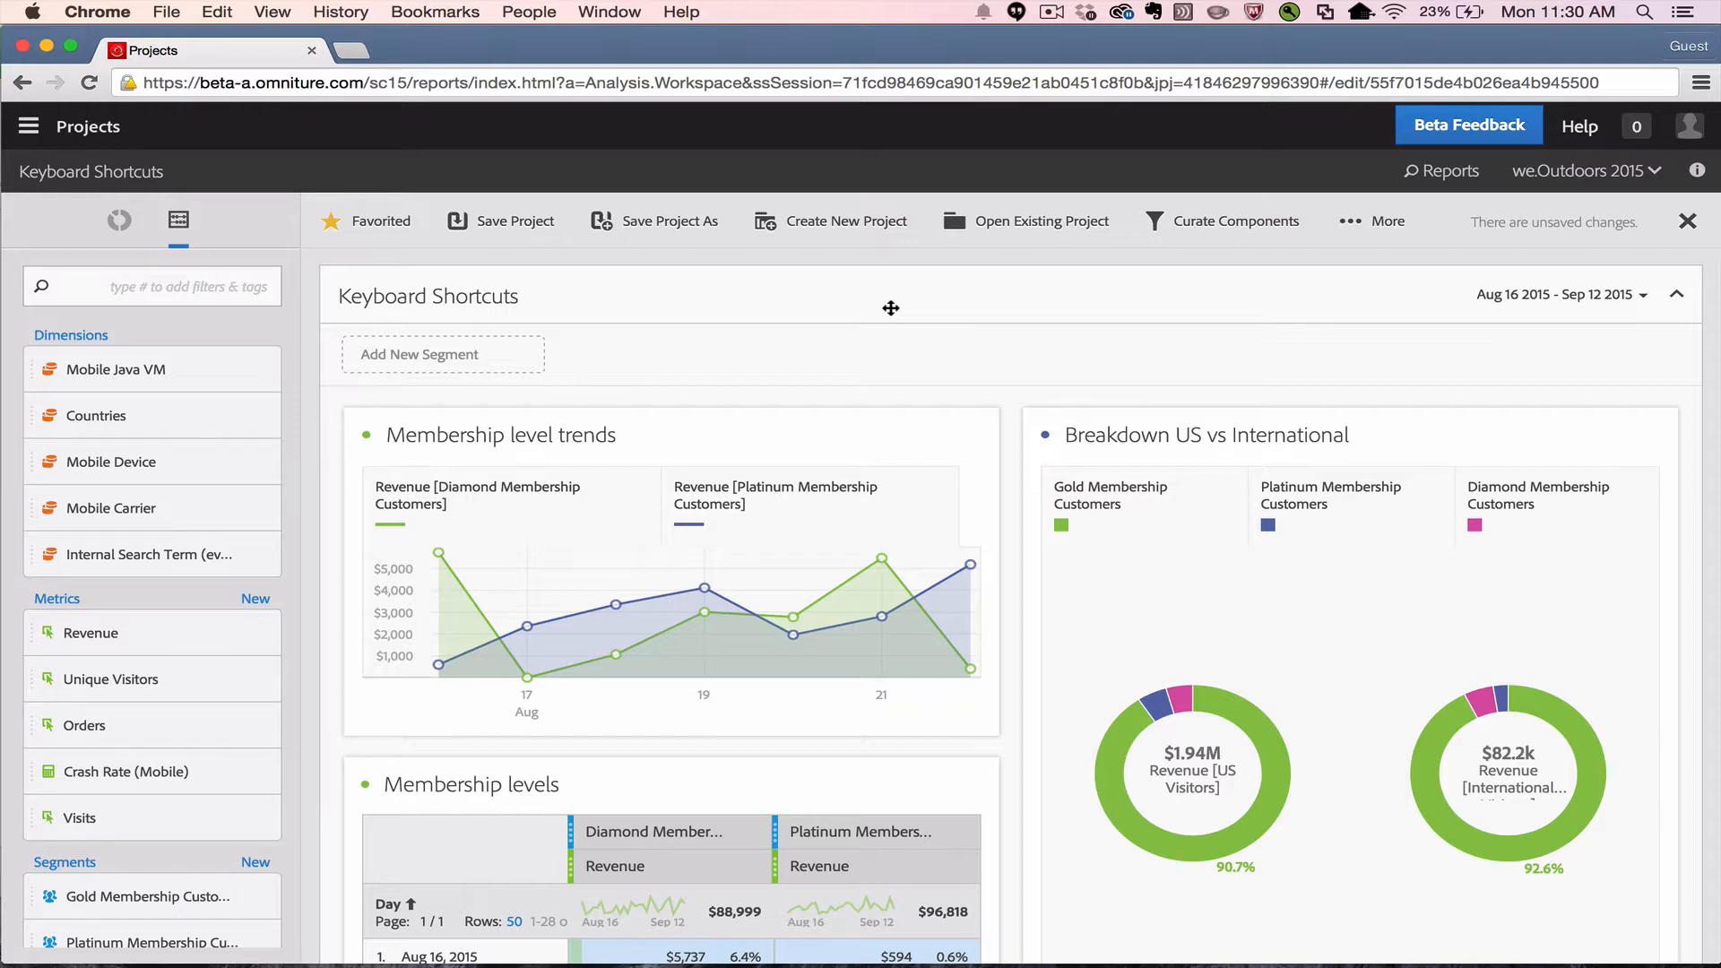
mouse_move(710, 379)
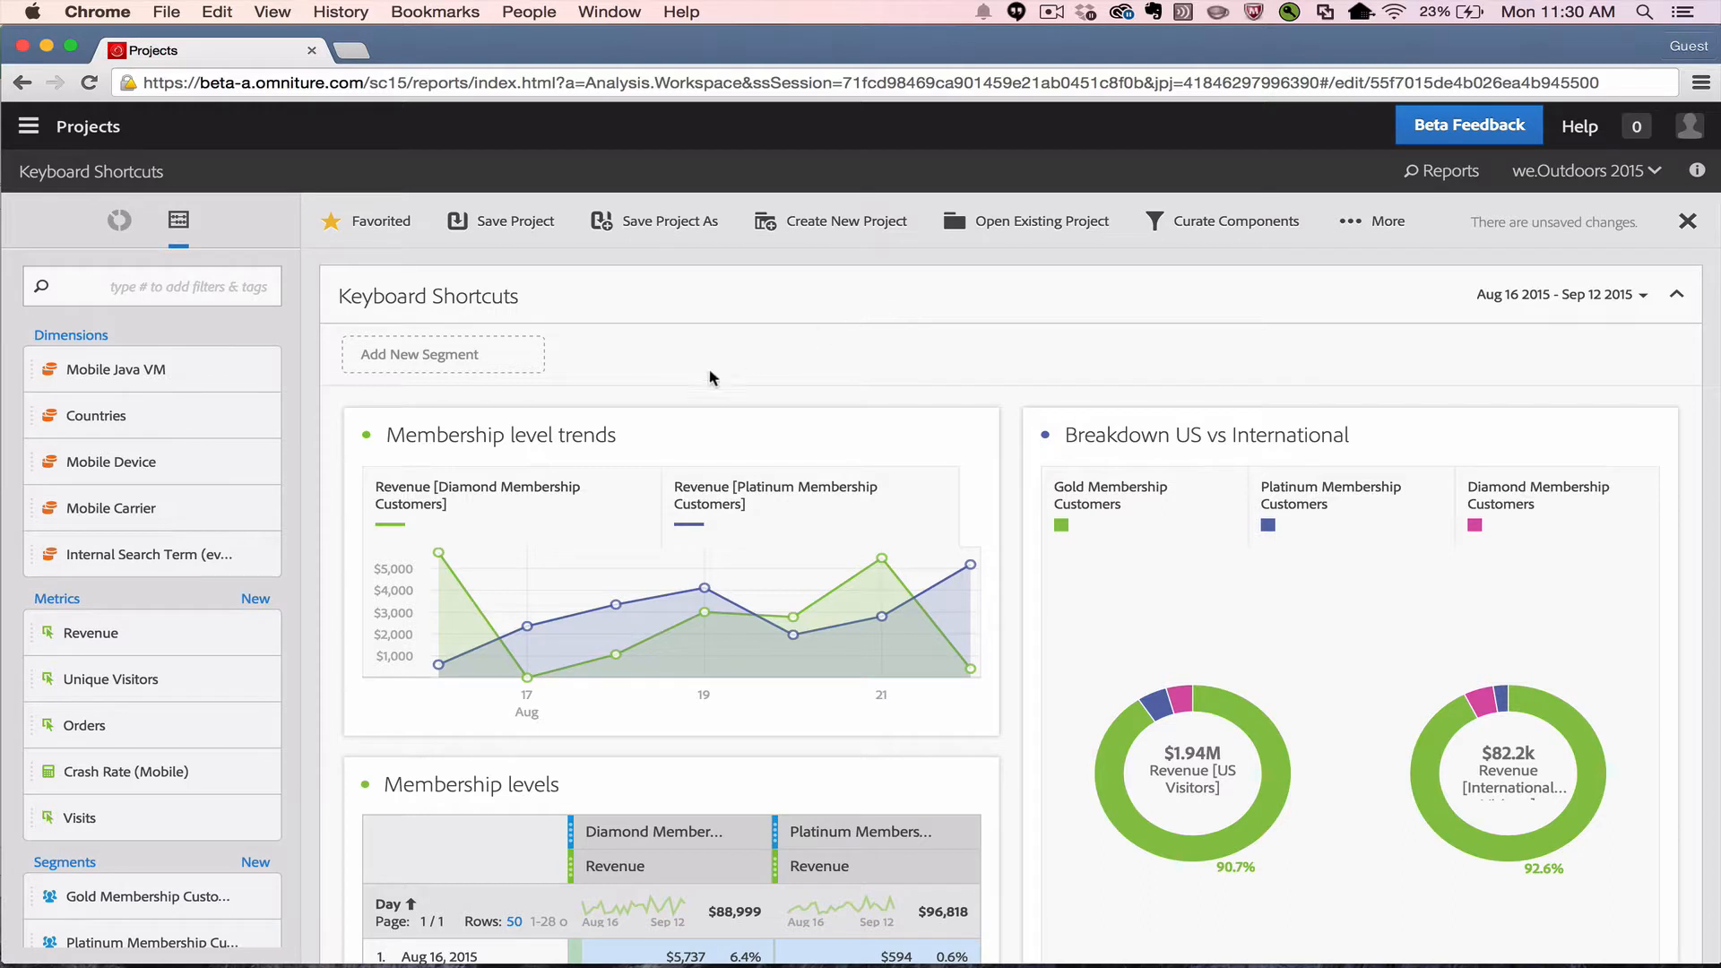
mouse_move(703, 384)
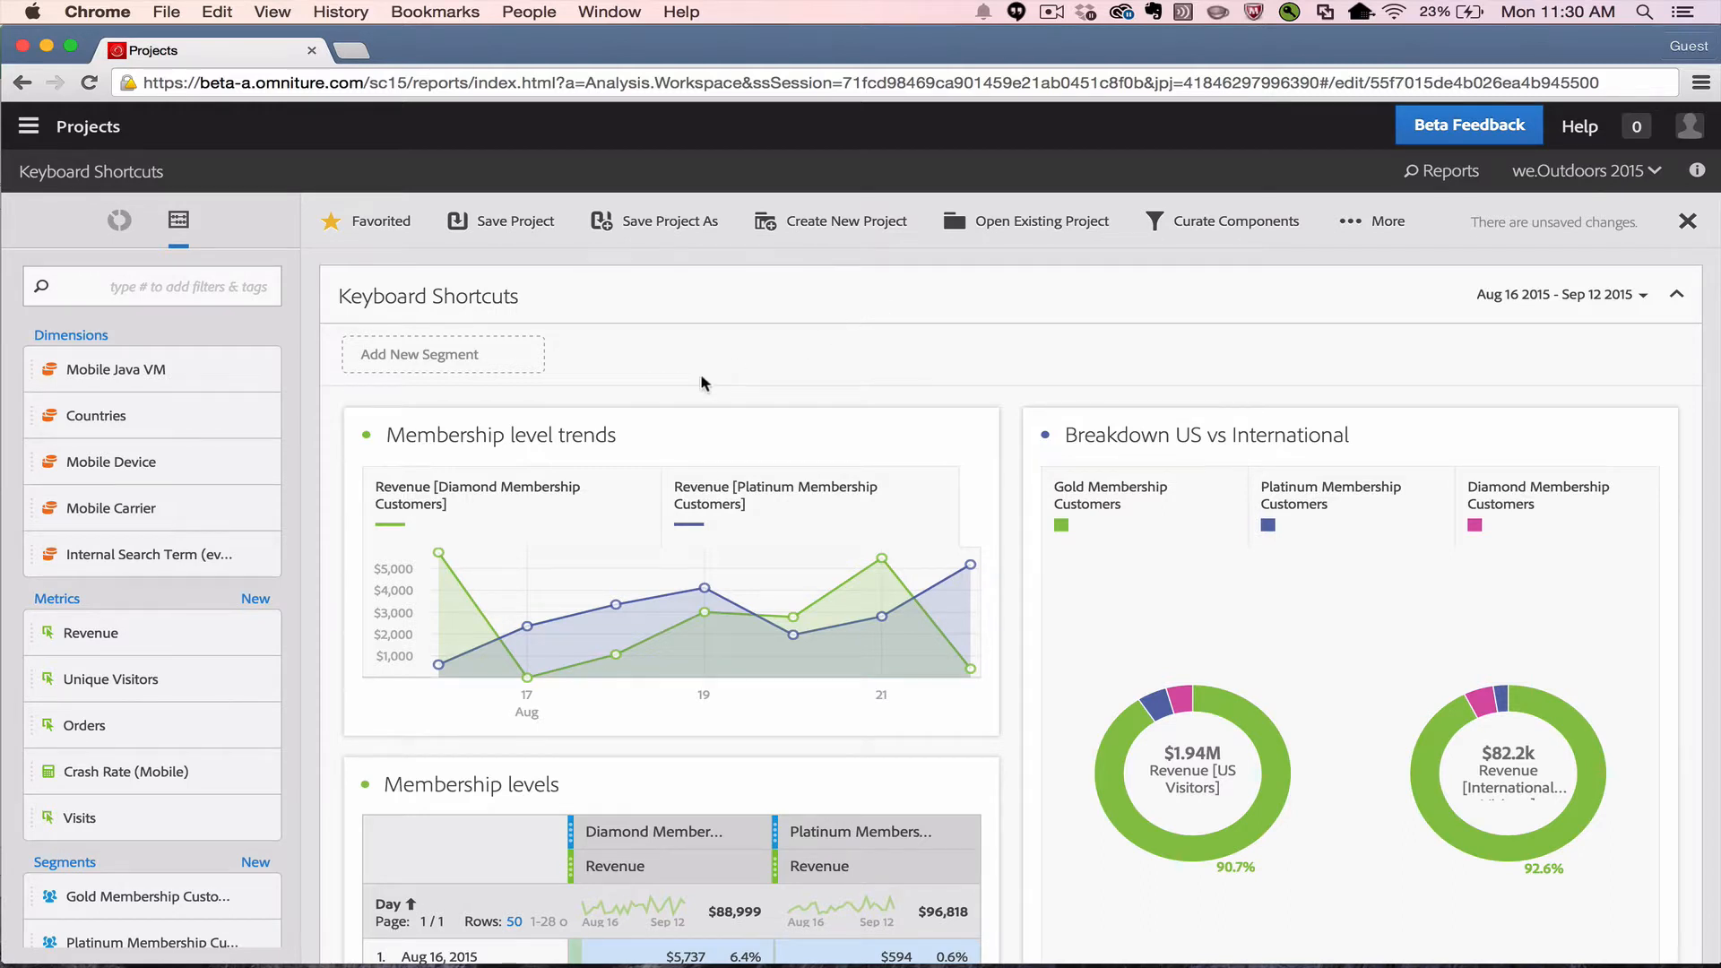
mouse_move(380, 255)
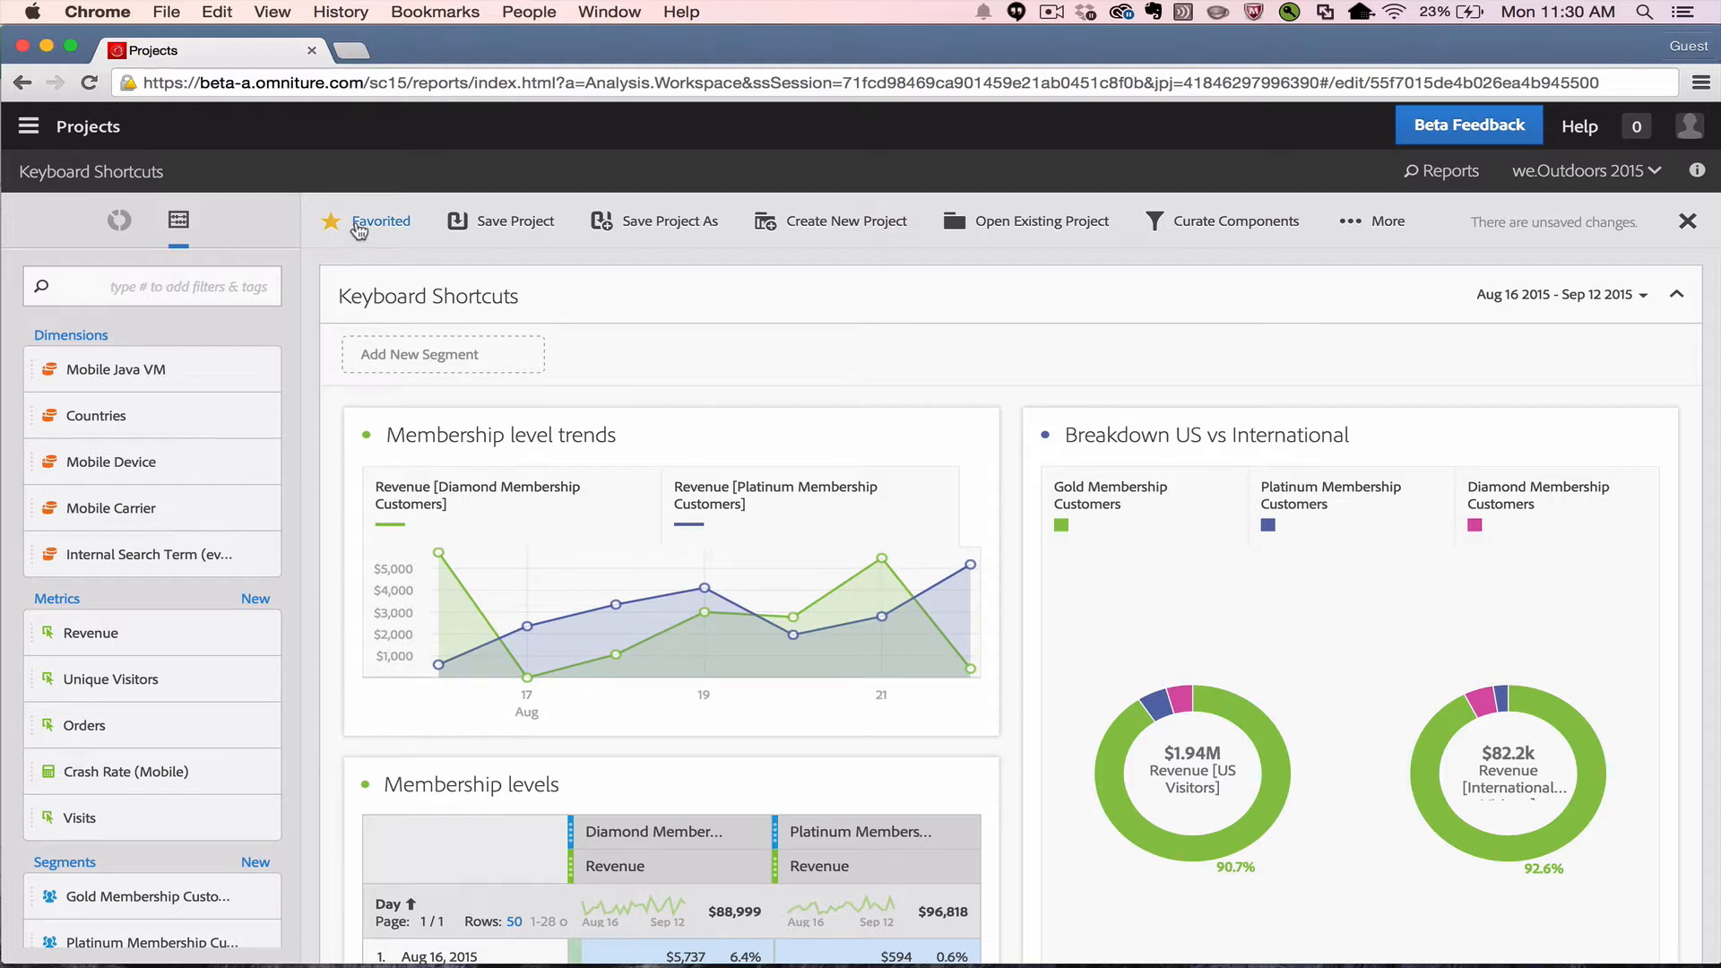
mouse_move(513, 220)
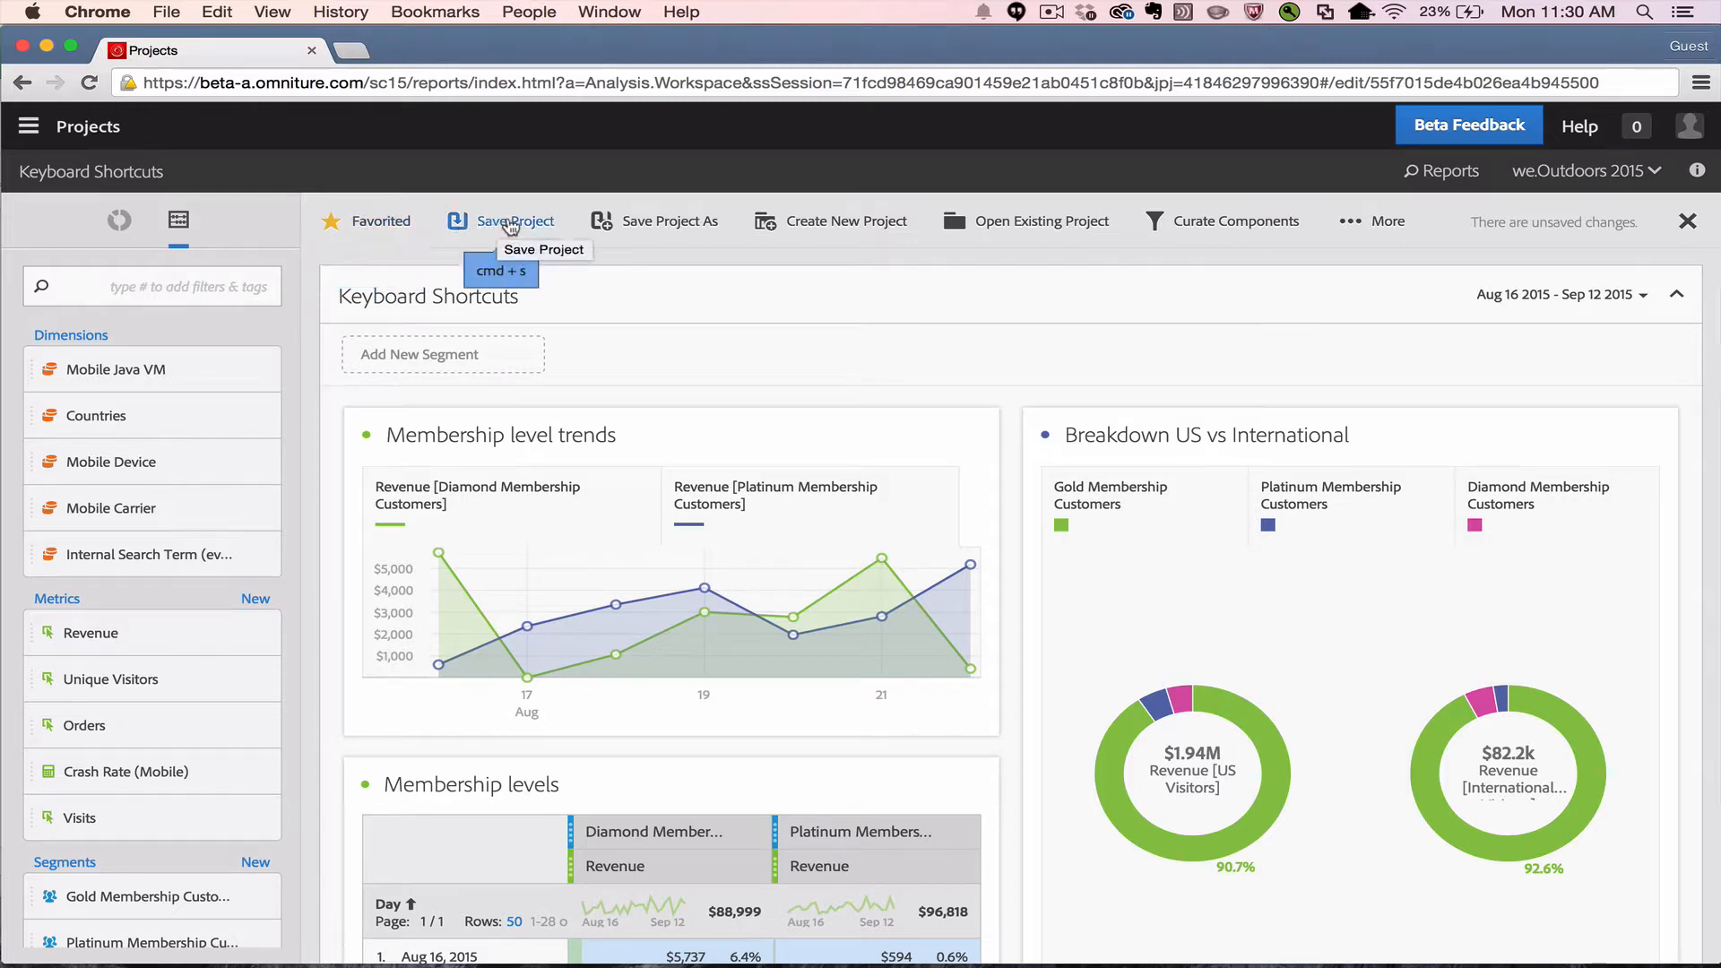
mouse_move(549, 238)
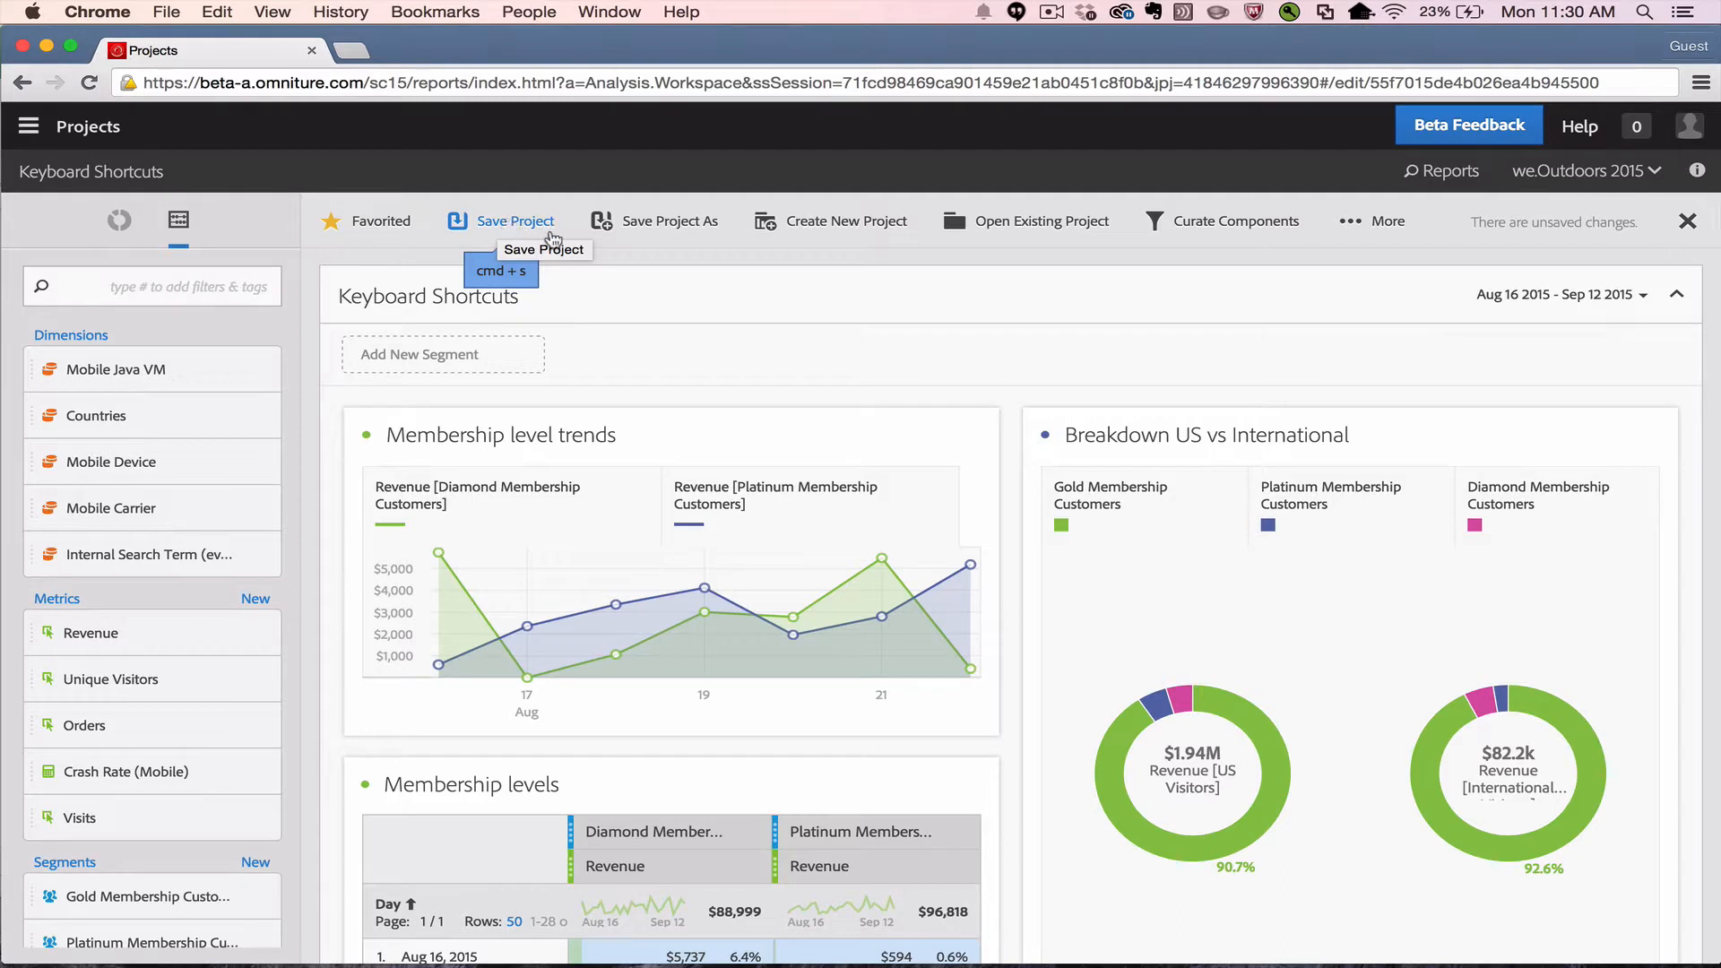
mouse_move(633, 366)
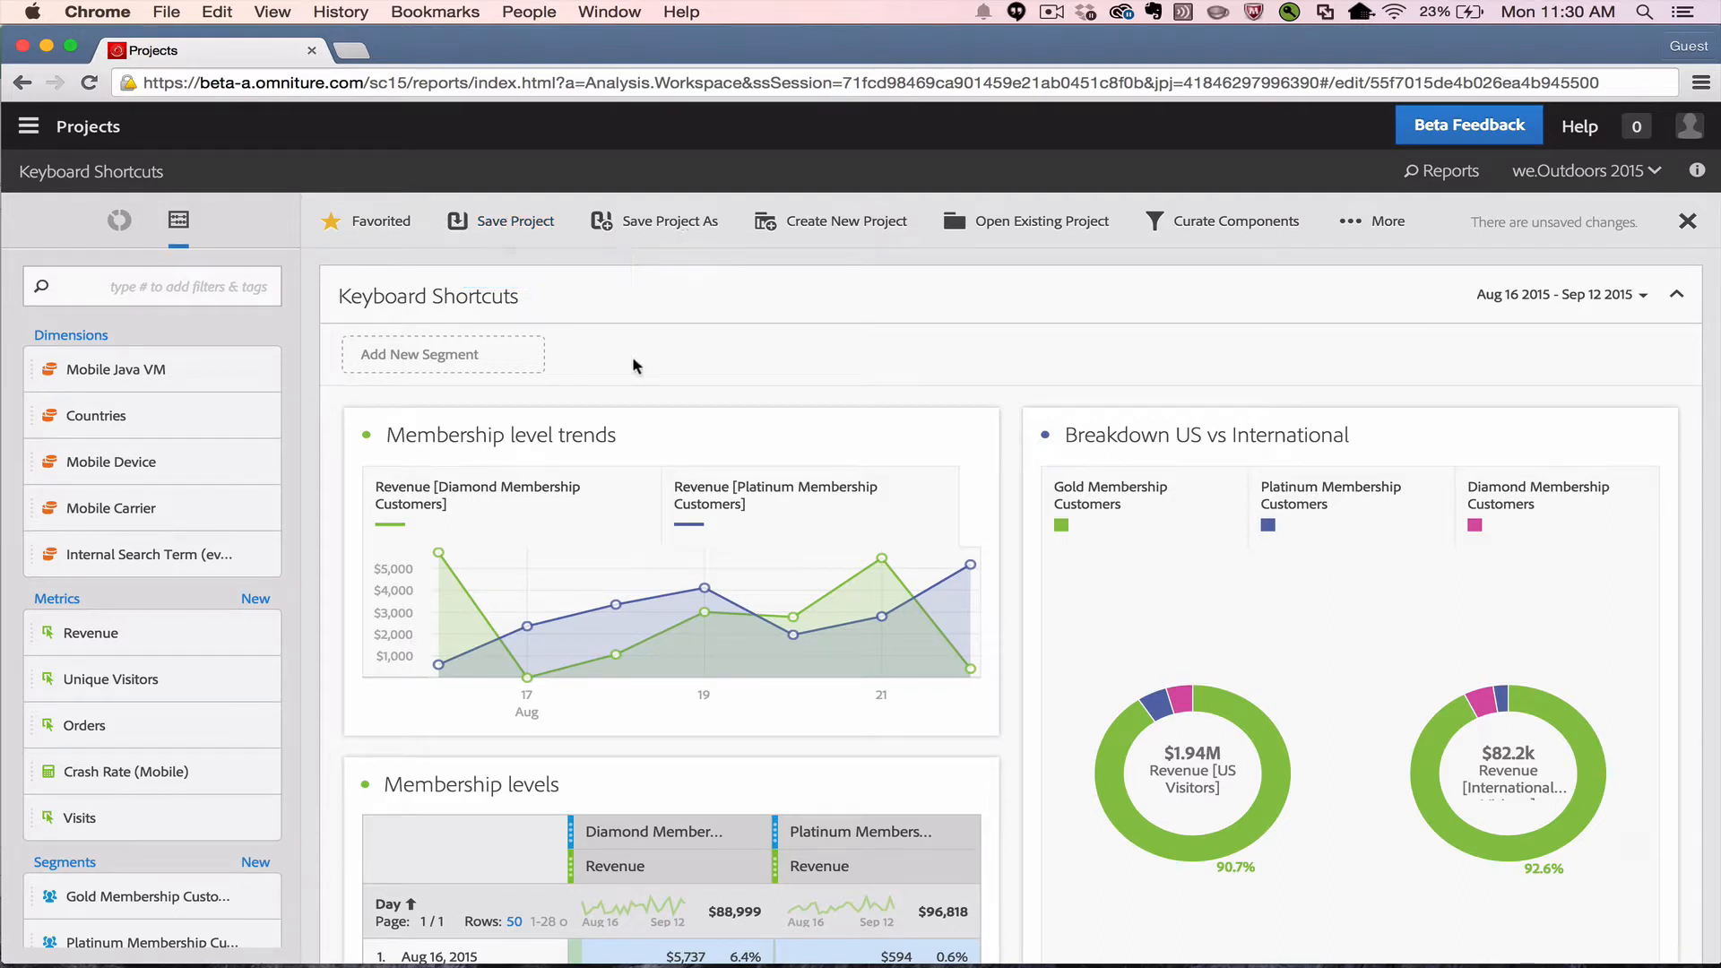
Browse the saved projects list briefly, then cancel and stay in the Keyboard Shortcuts project.
left_click(513, 220)
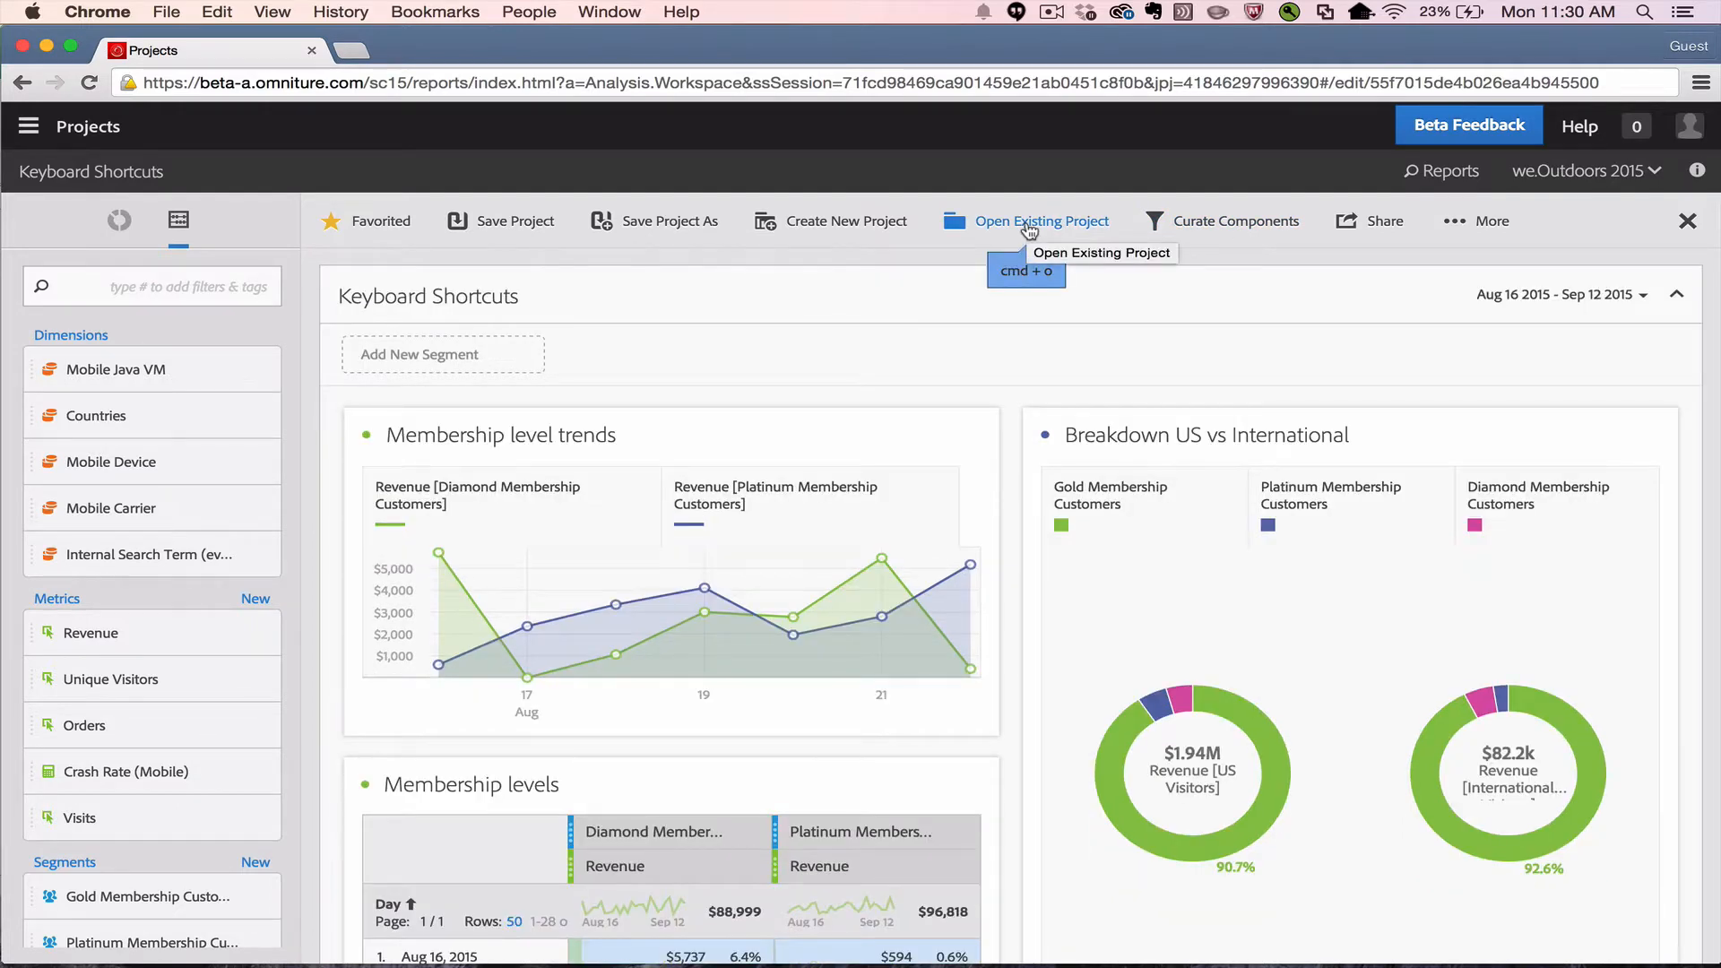
left_click(1040, 220)
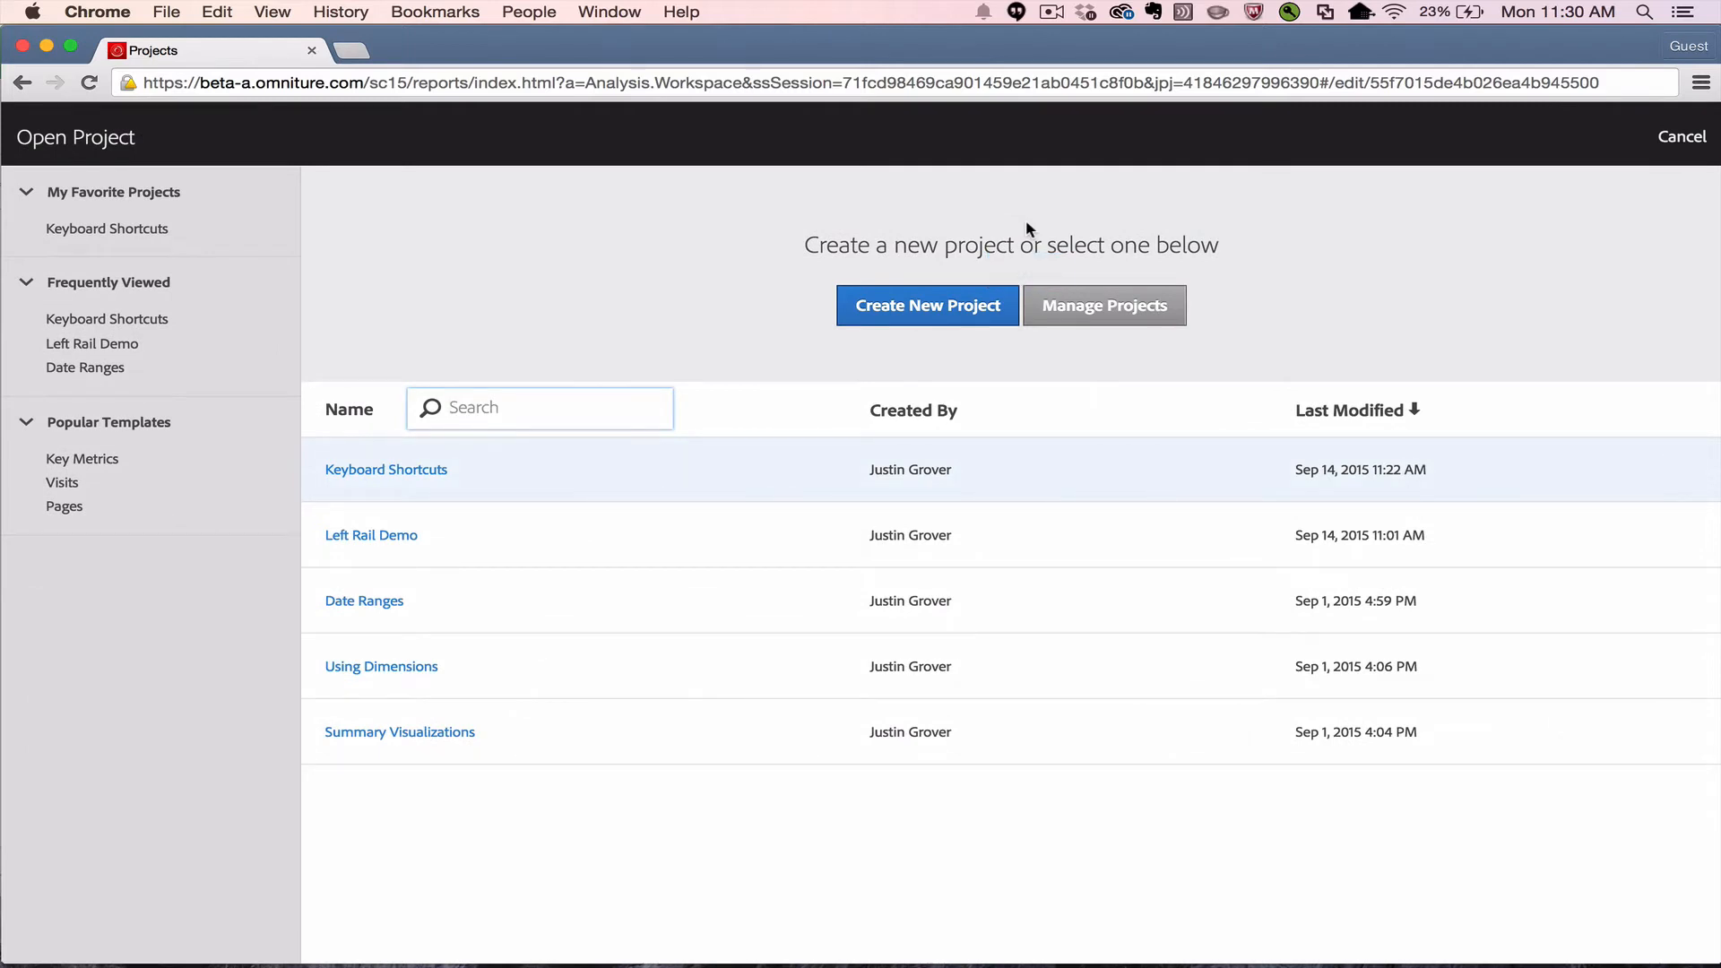
left_click(540, 407)
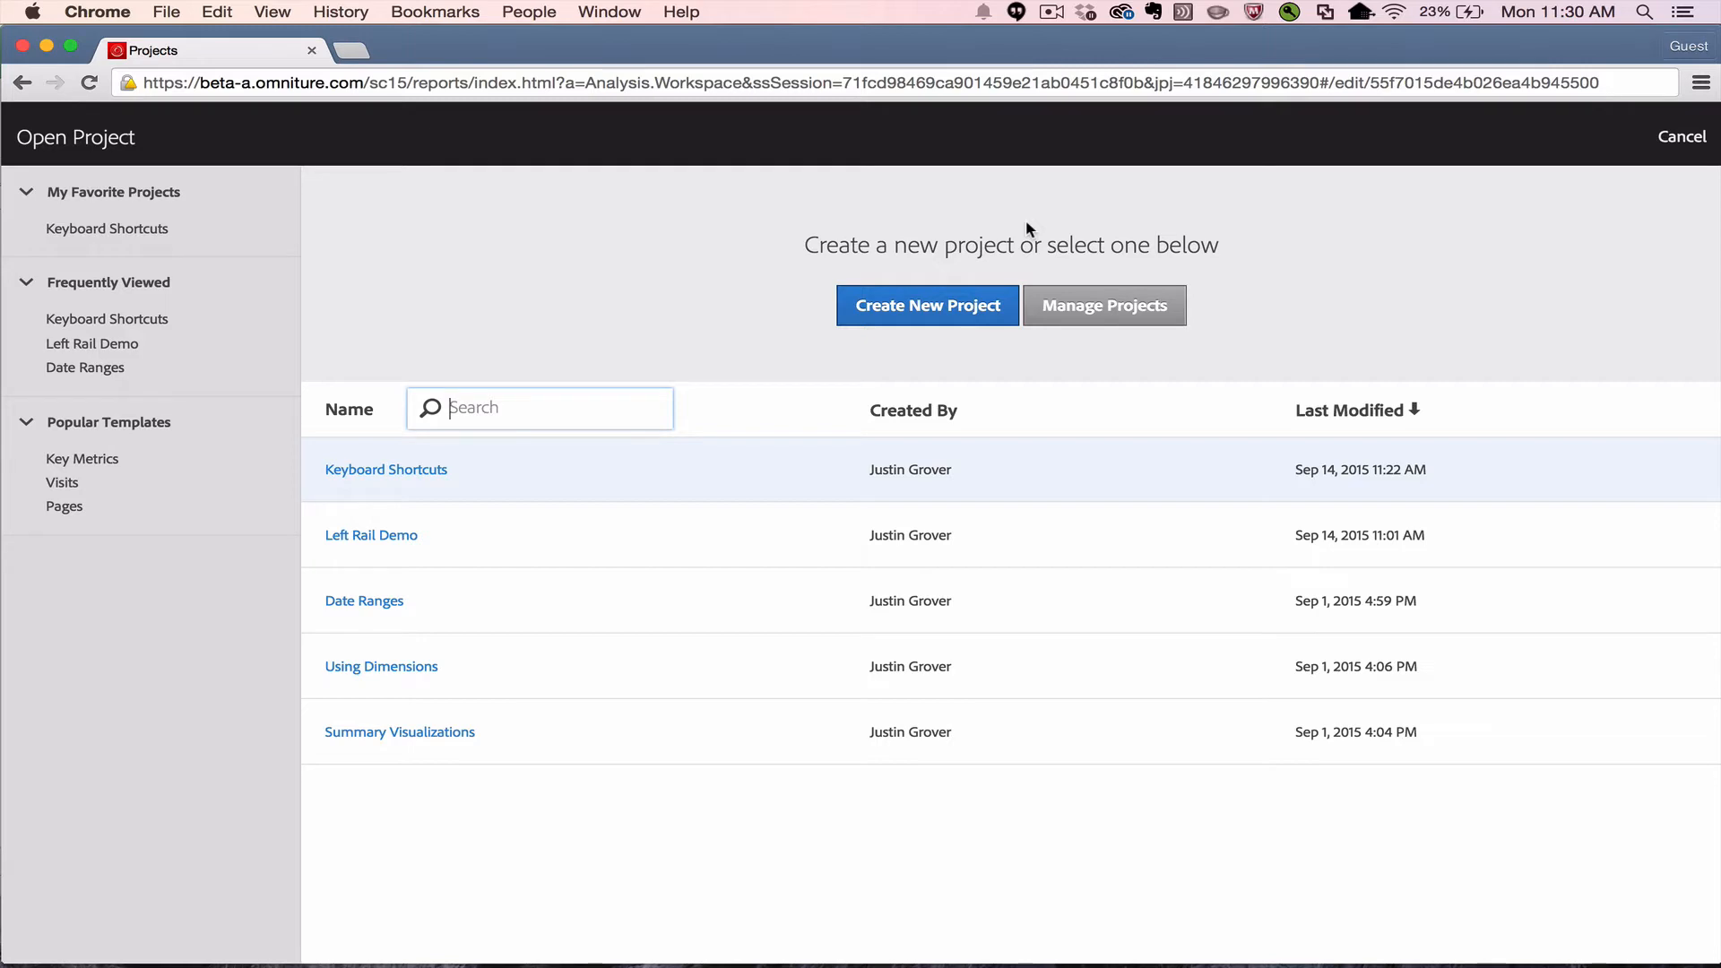
left_click(385, 468)
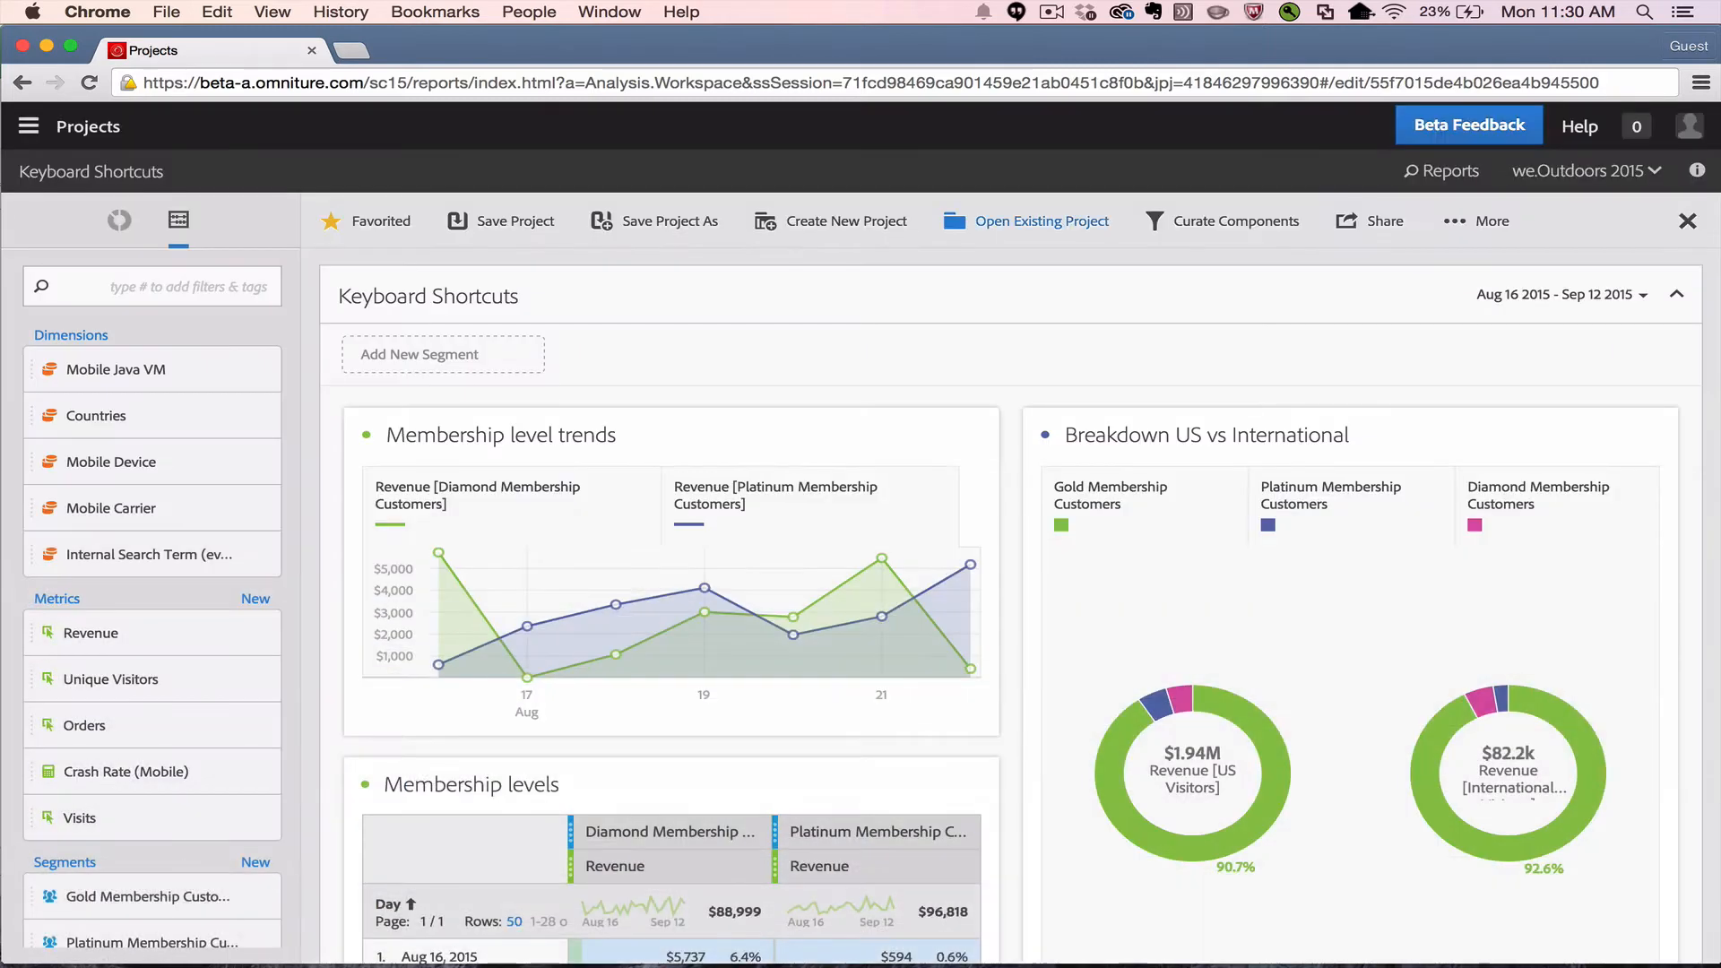
mouse_move(991, 218)
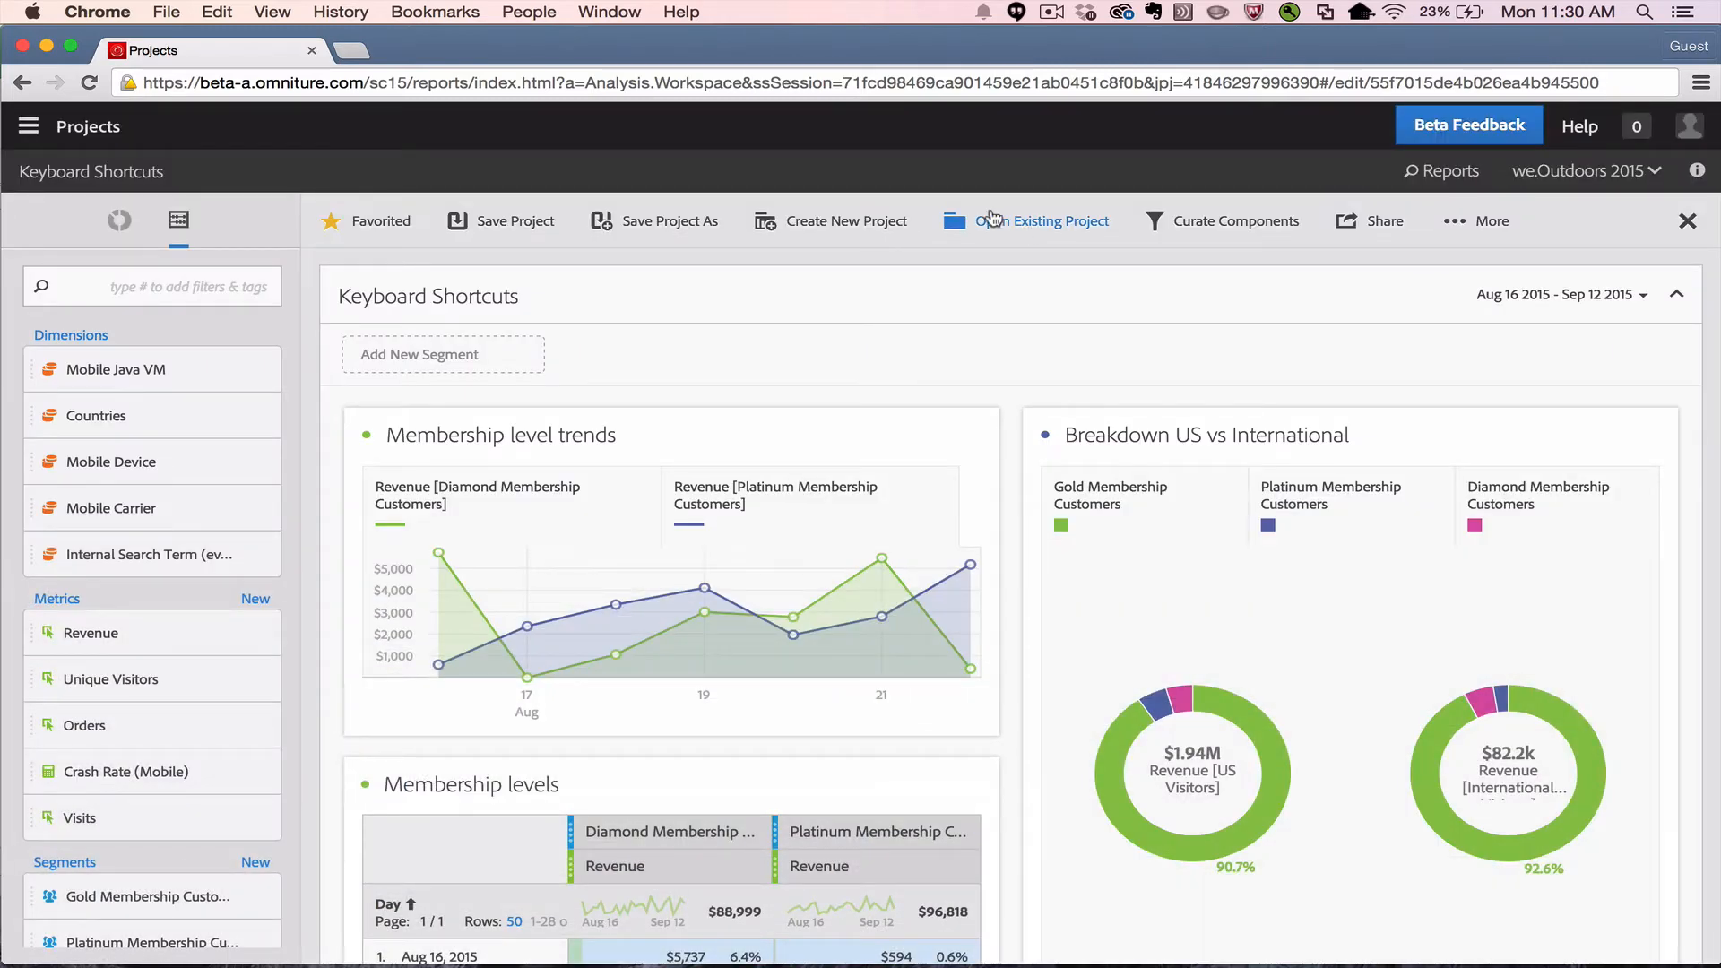
mouse_move(845, 220)
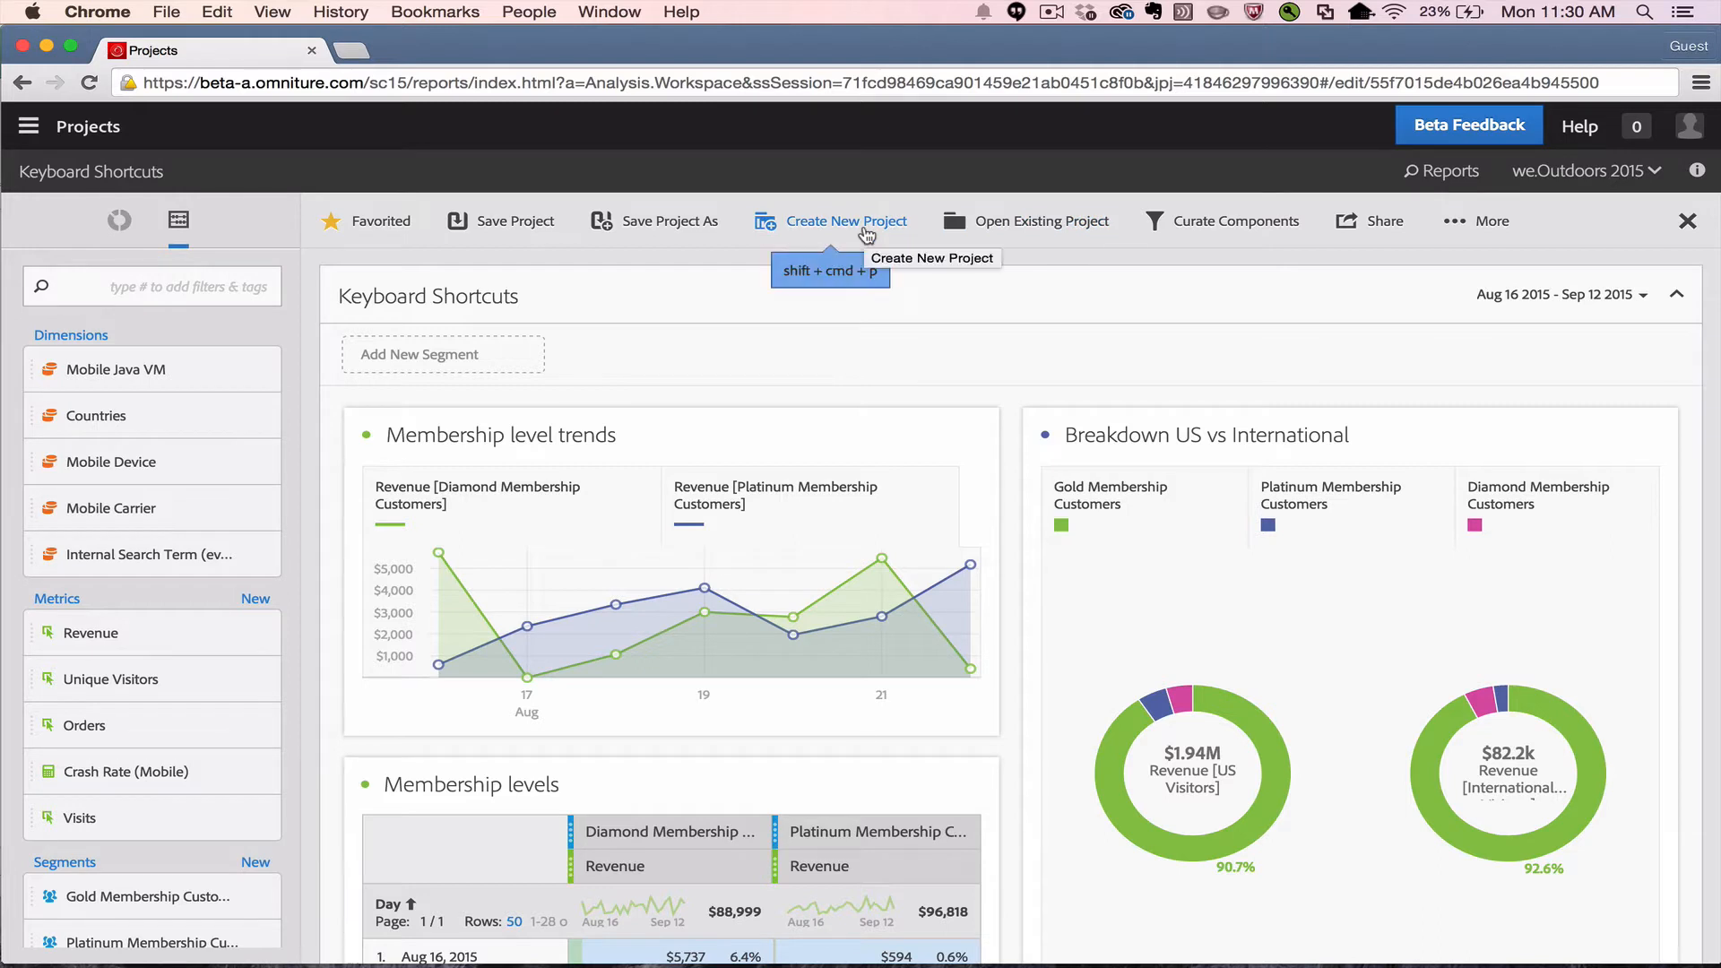
mouse_move(1221, 221)
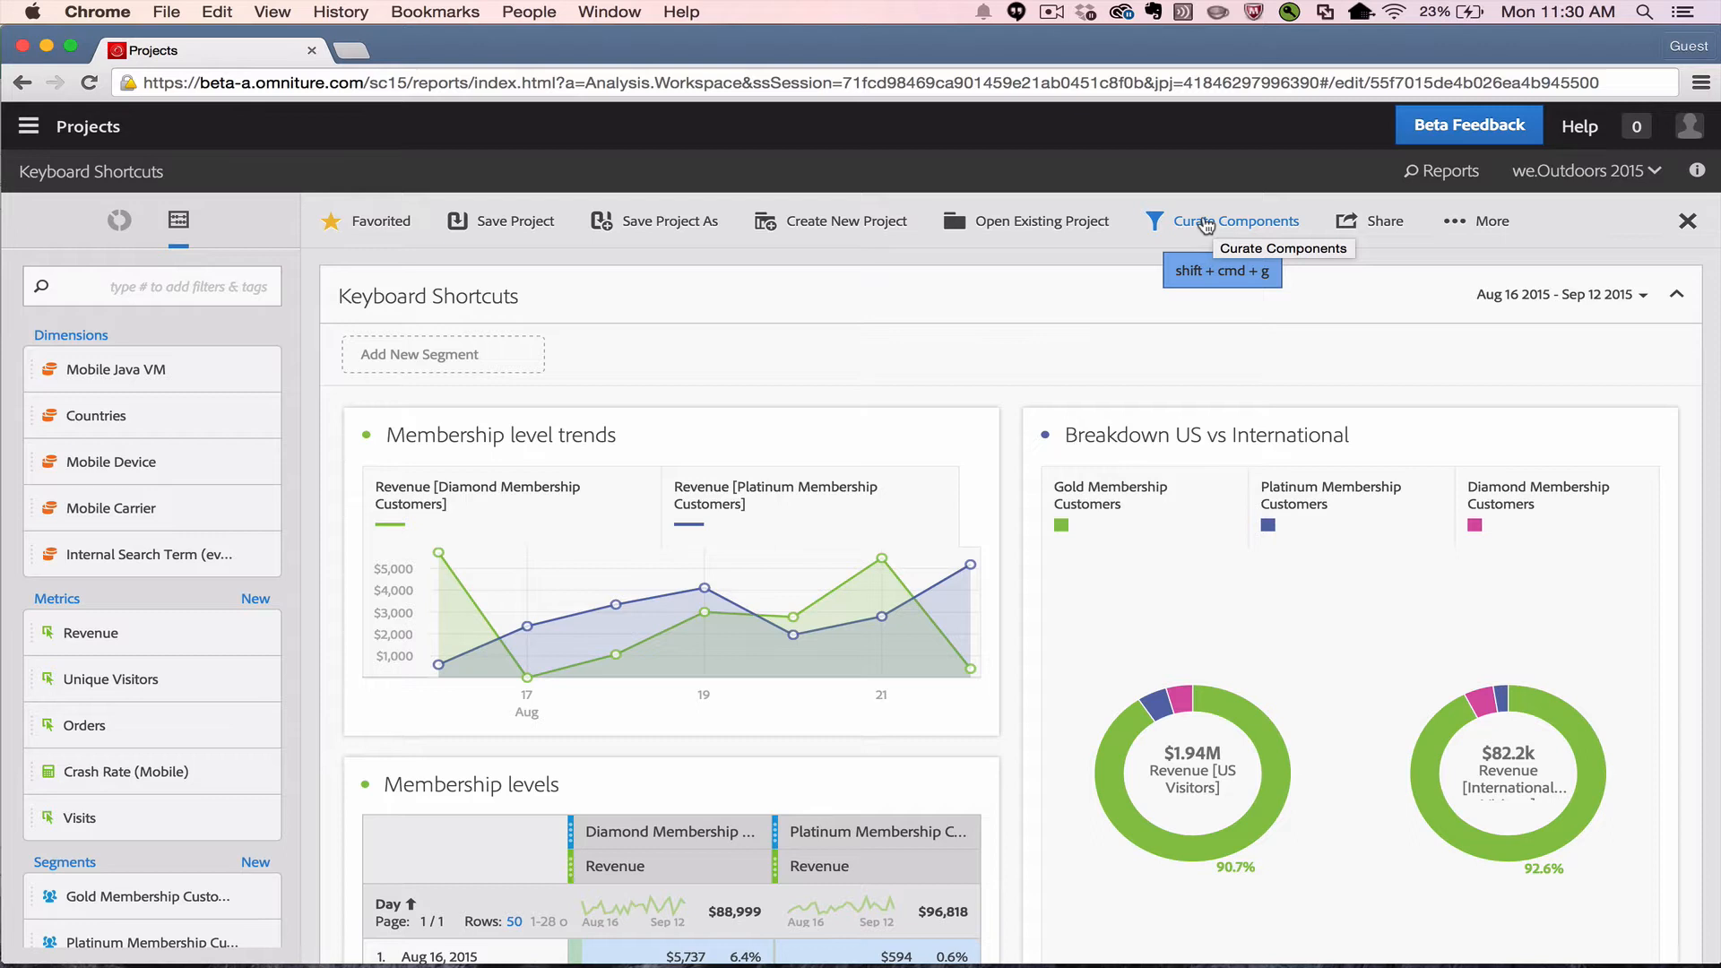
left_click(1494, 221)
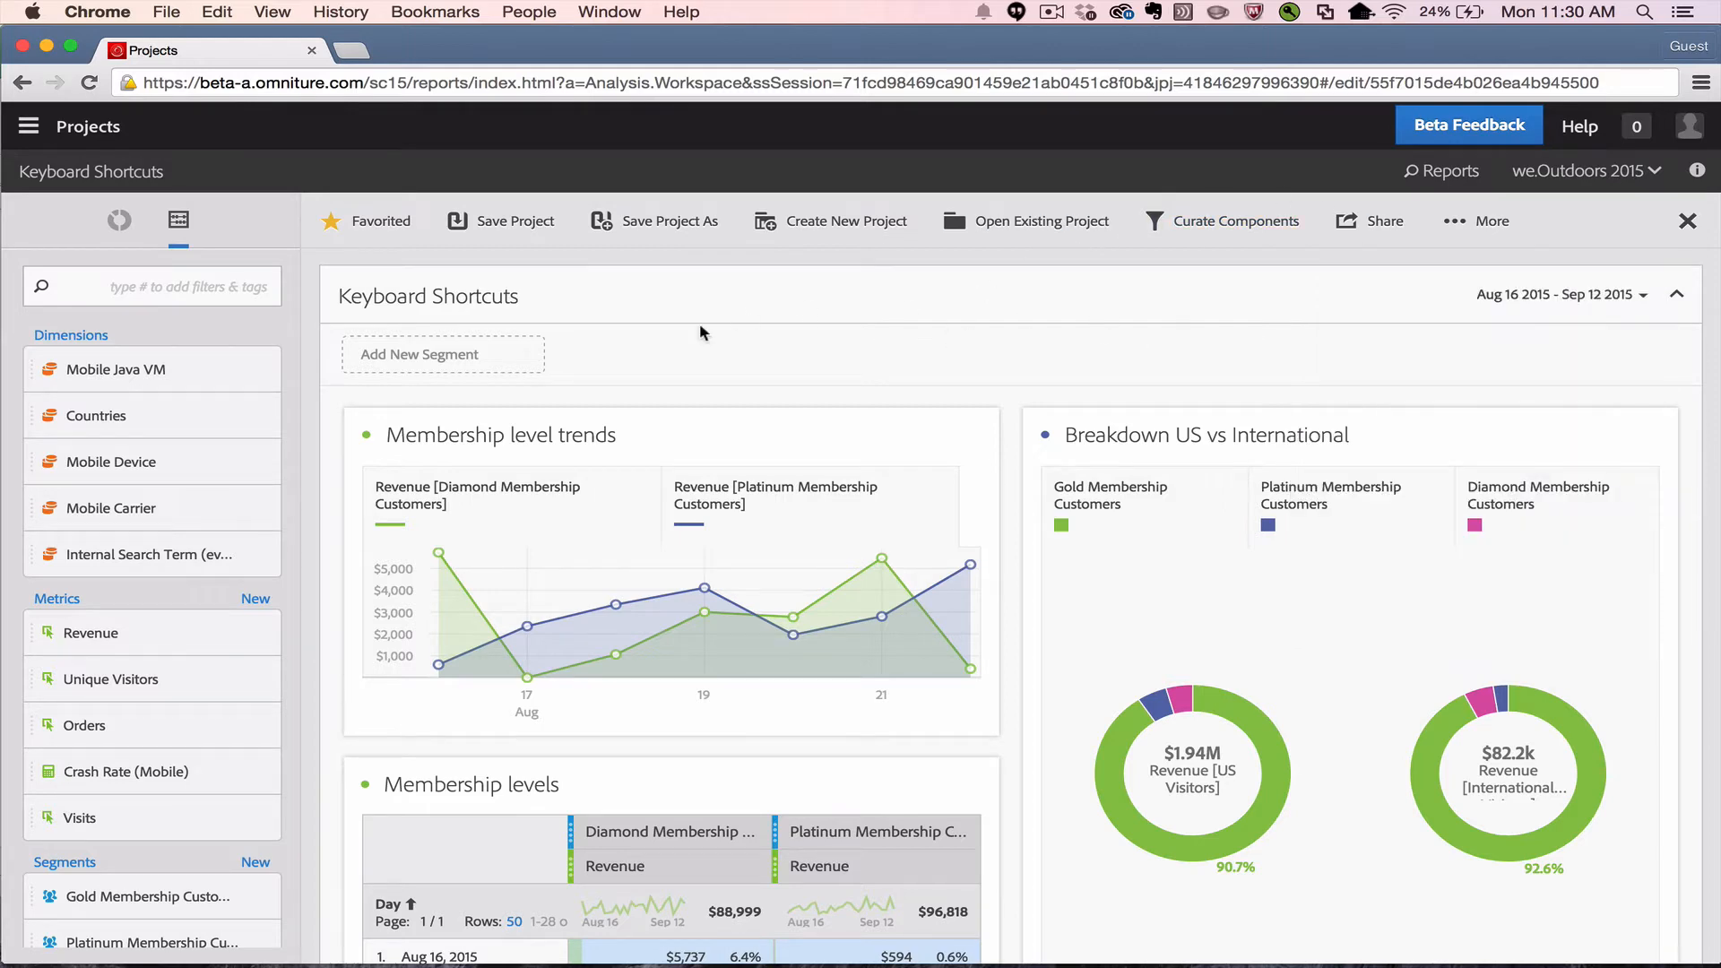
Scroll down to the Membership levels table and copy the Aug 16–25 revenue cells.
scroll("down", 3)
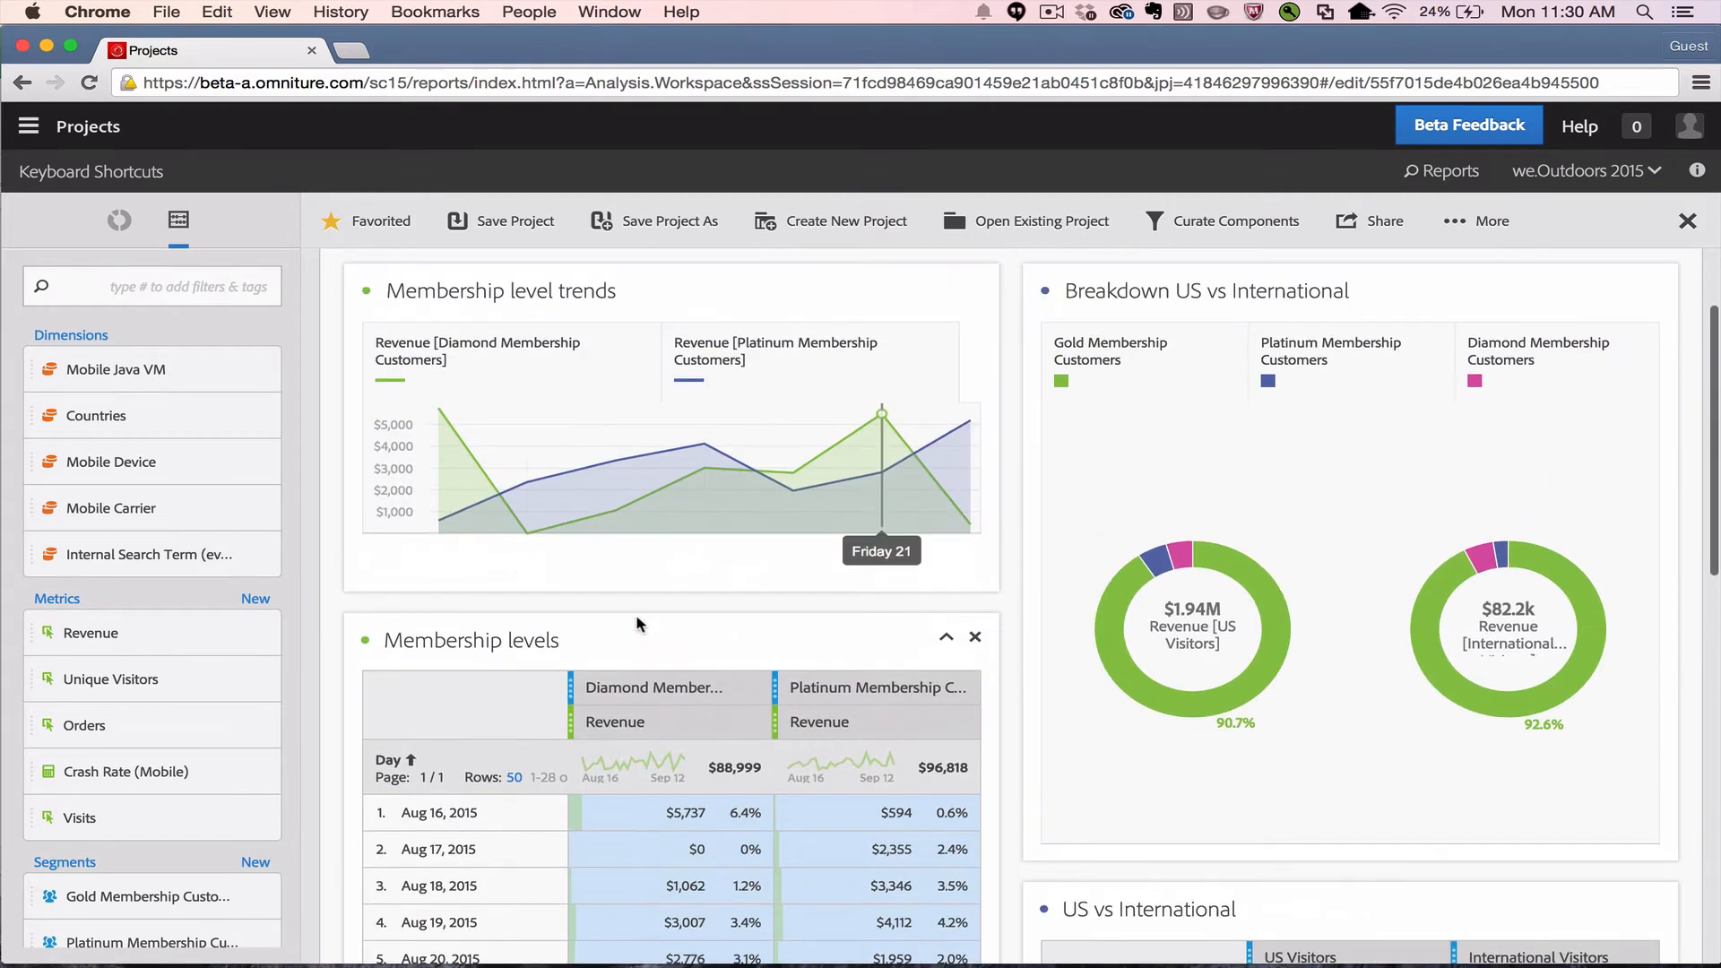
scroll("down", 3)
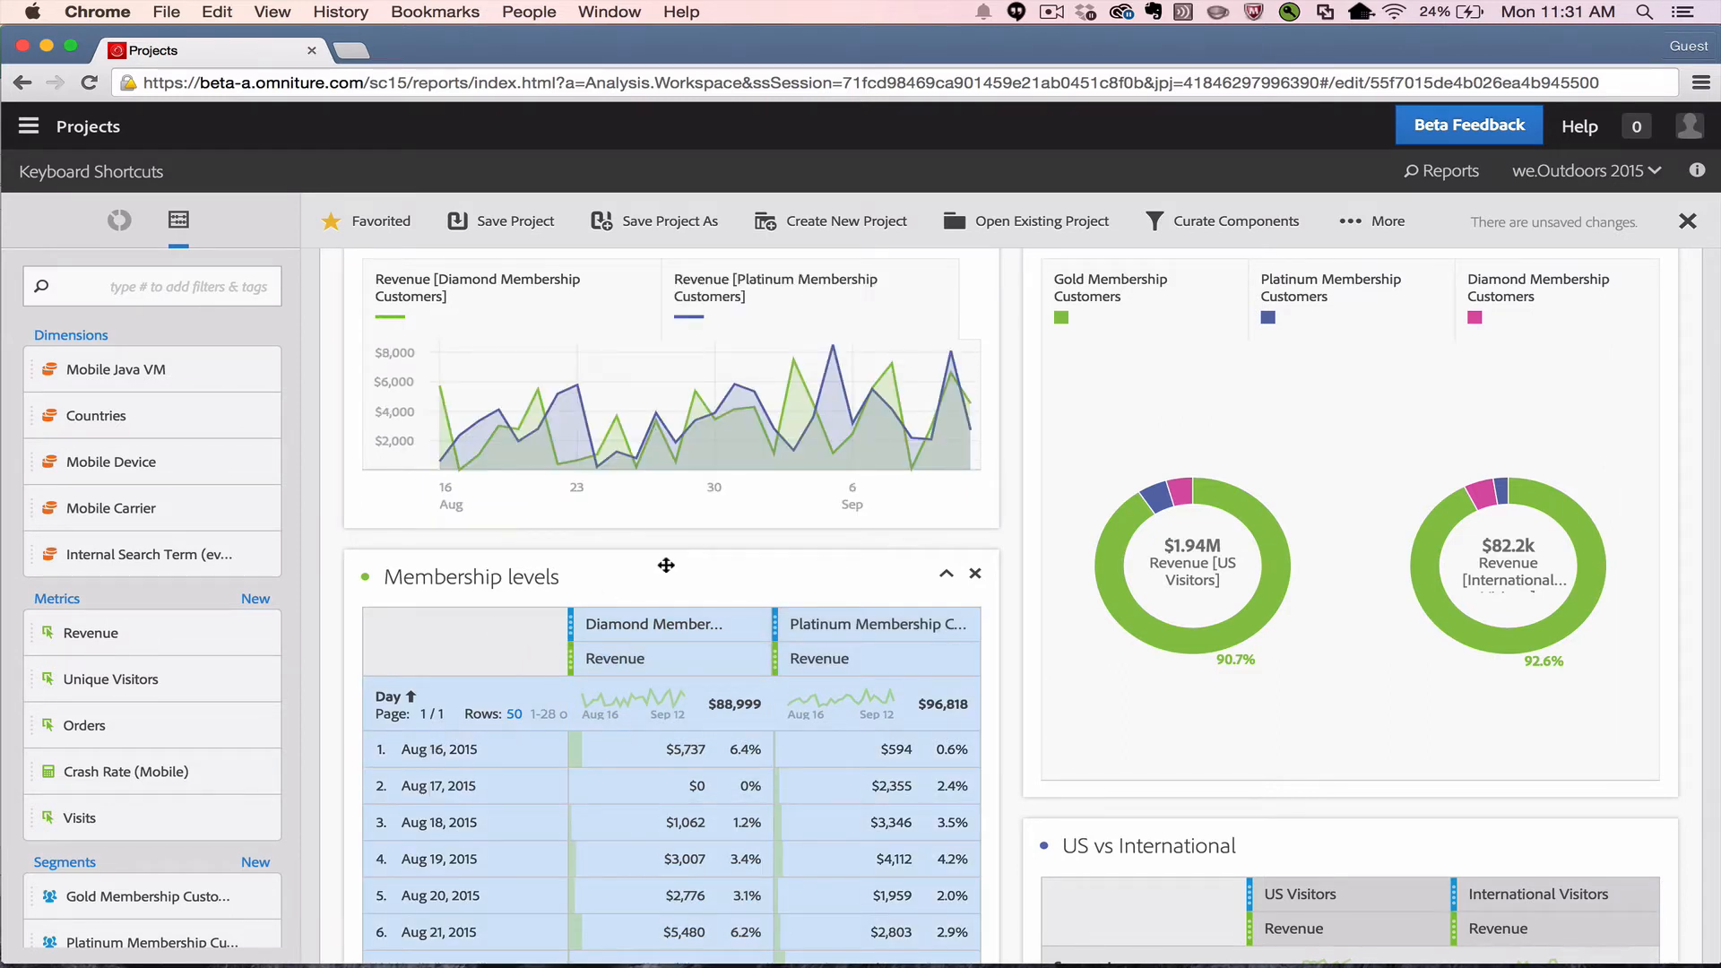
scroll("down", 3)
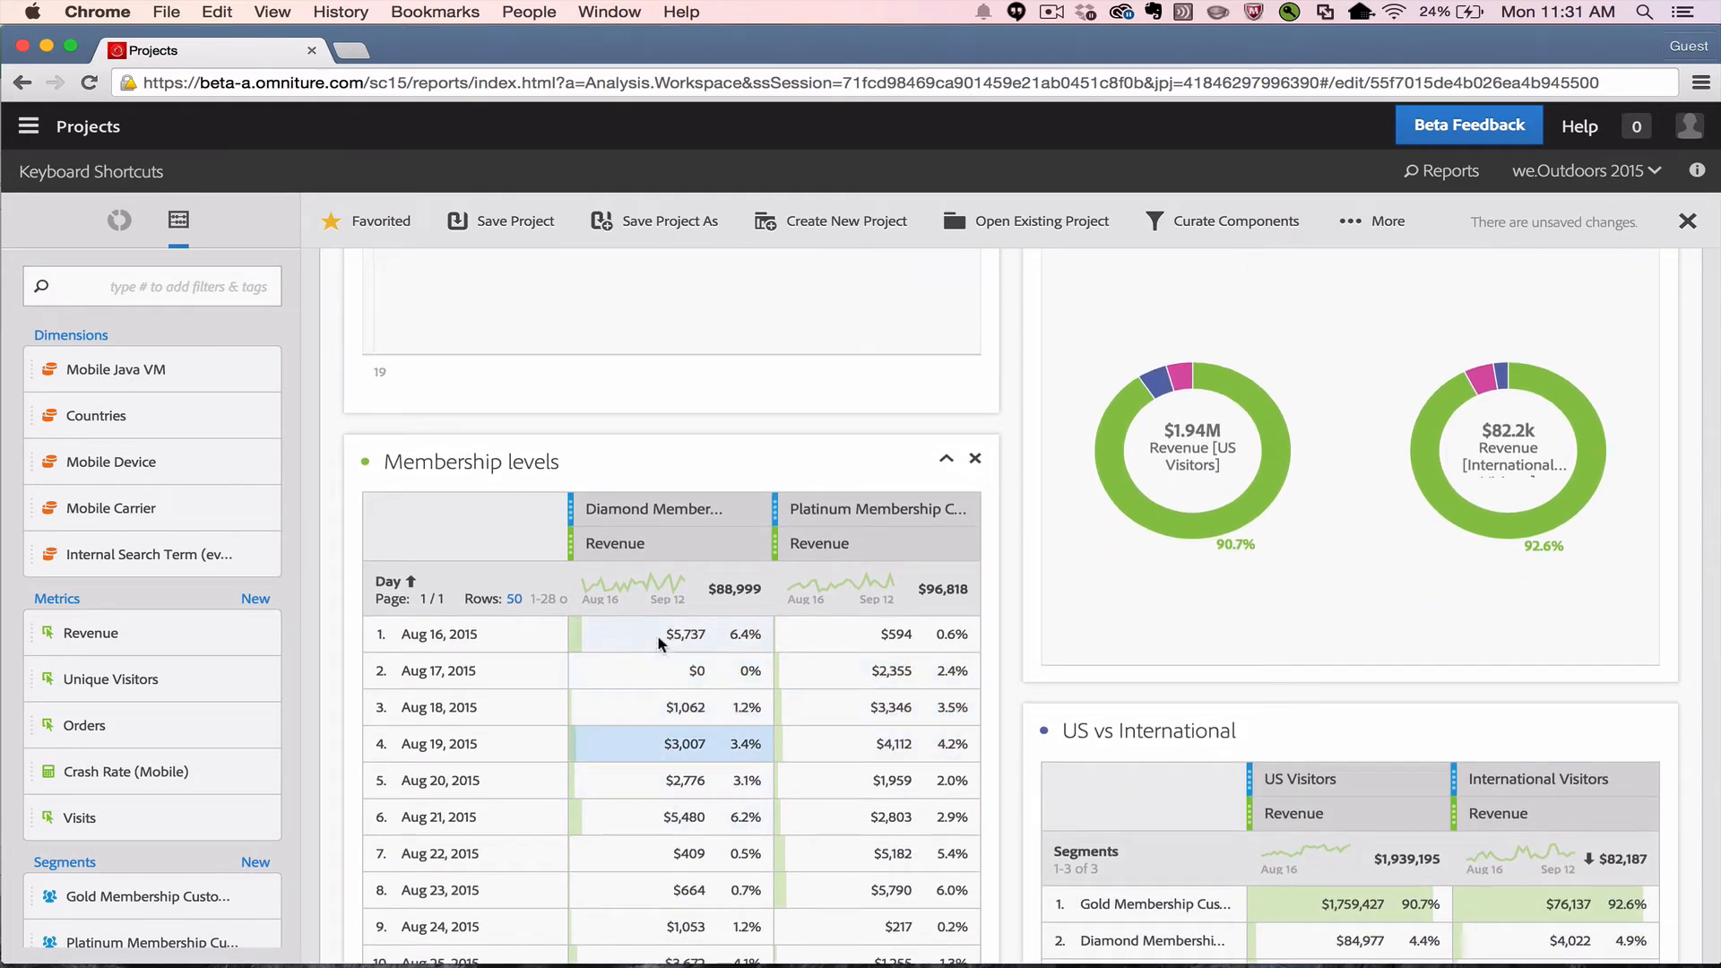
scroll("down", 3)
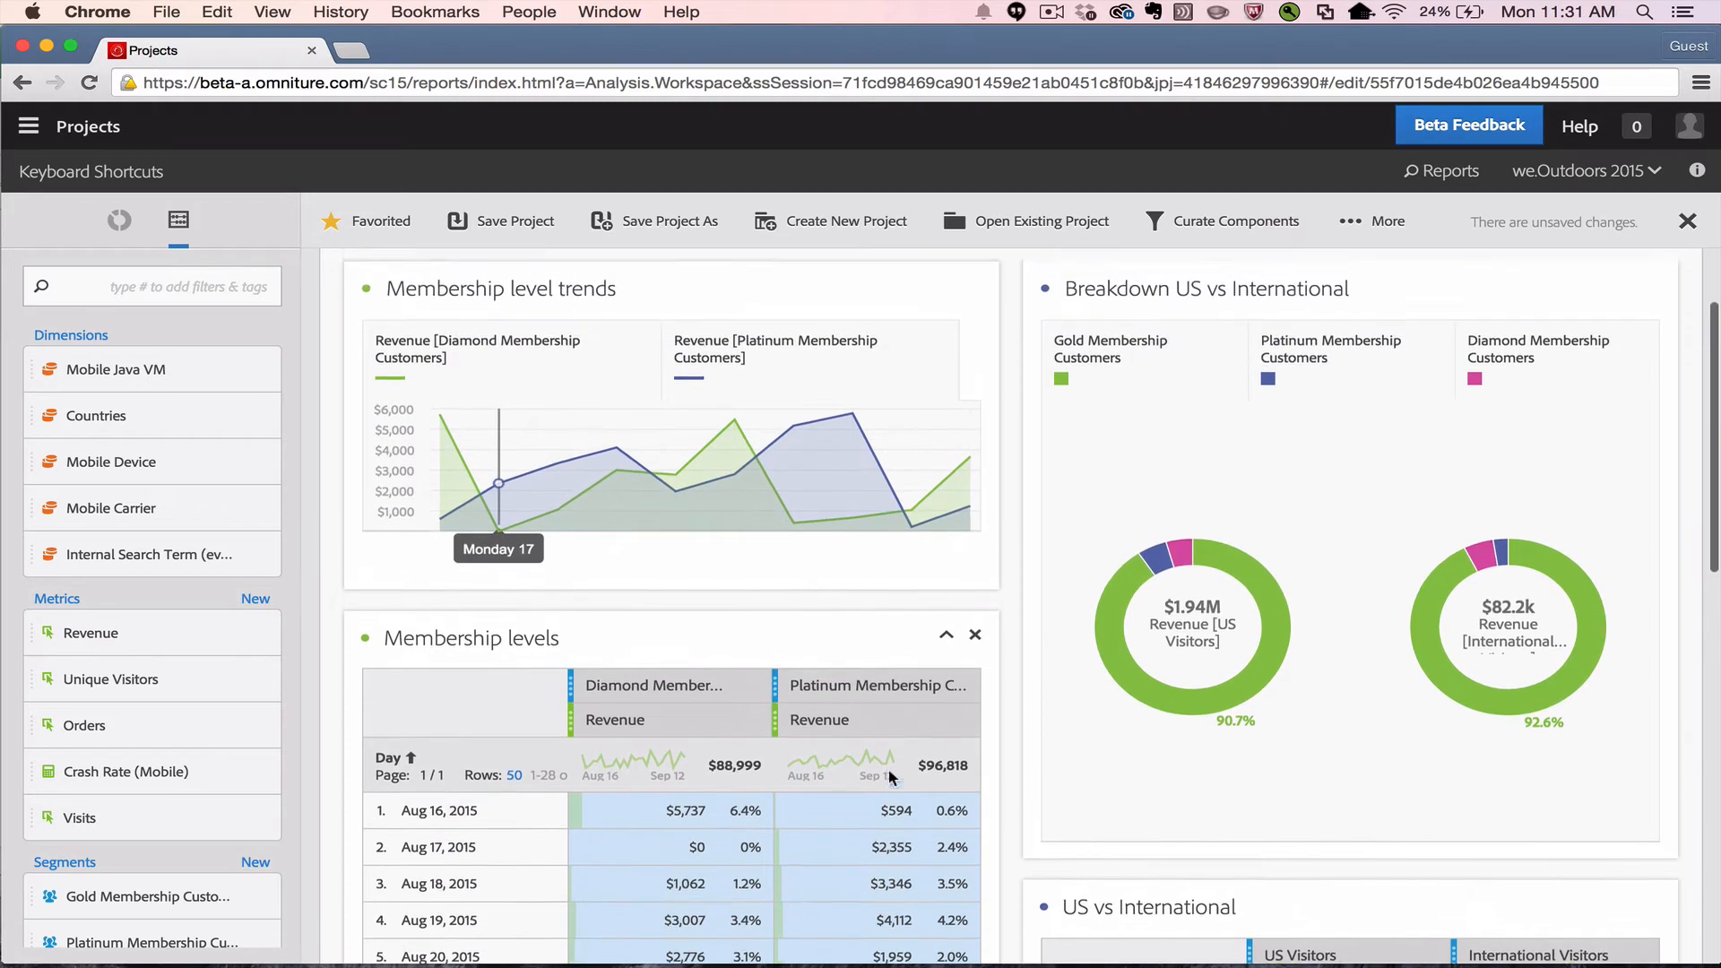
scroll("down", 3)
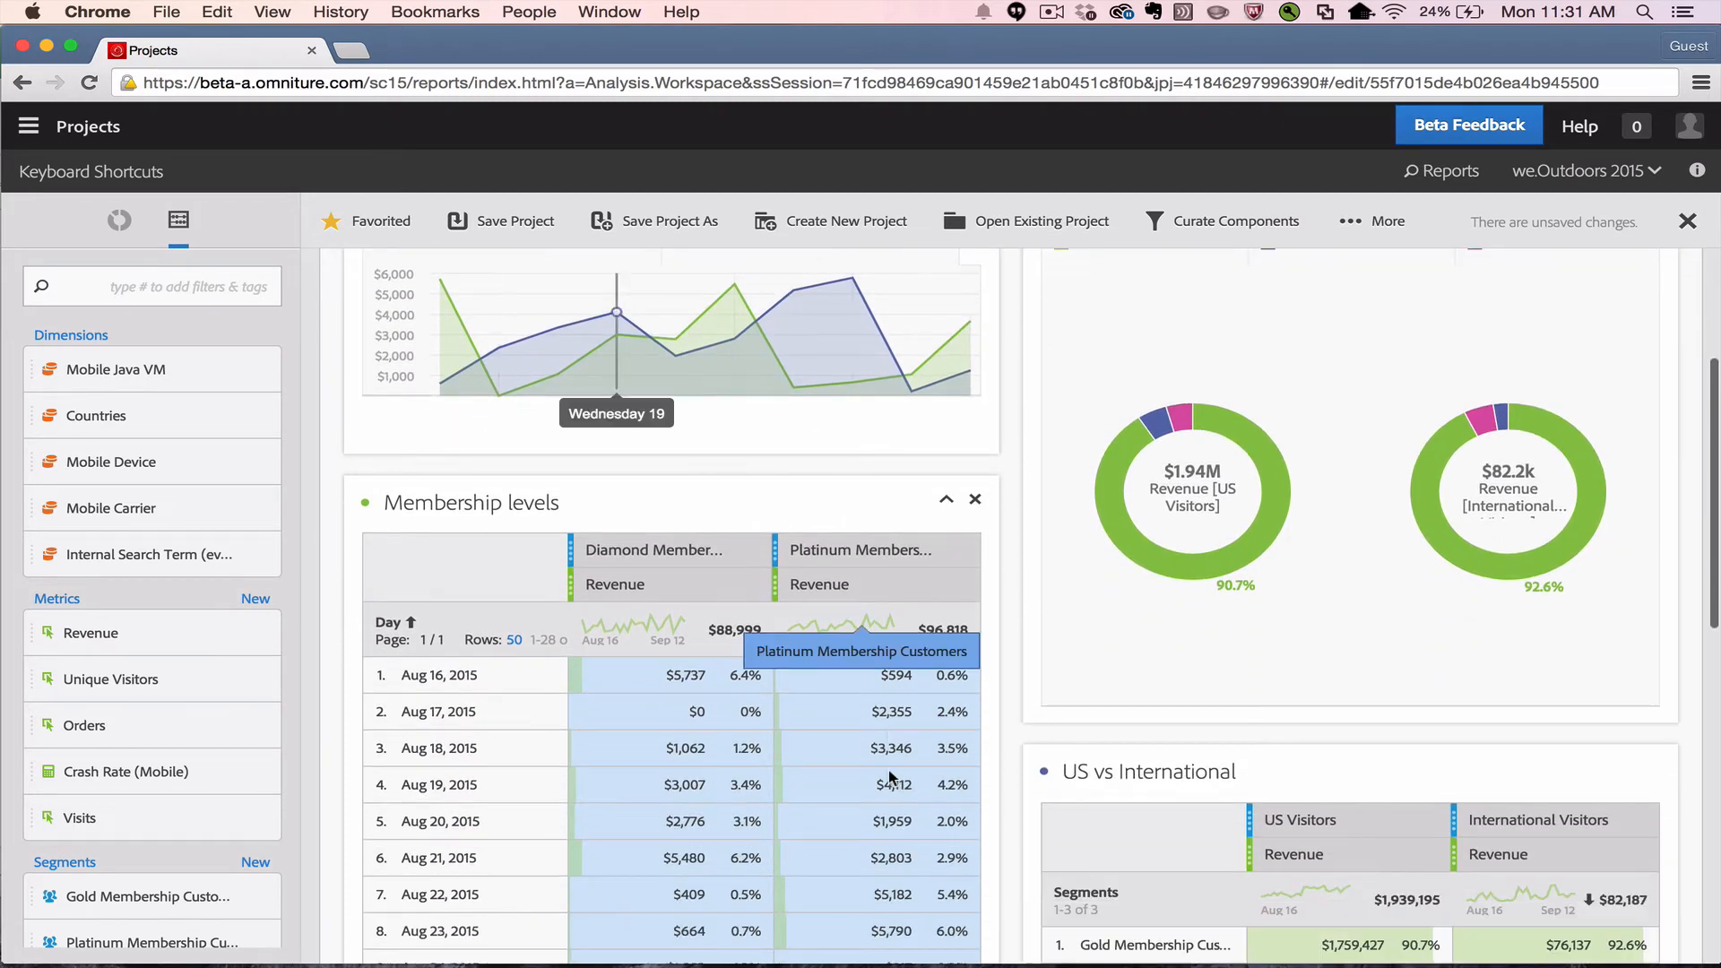
scroll("down", 3)
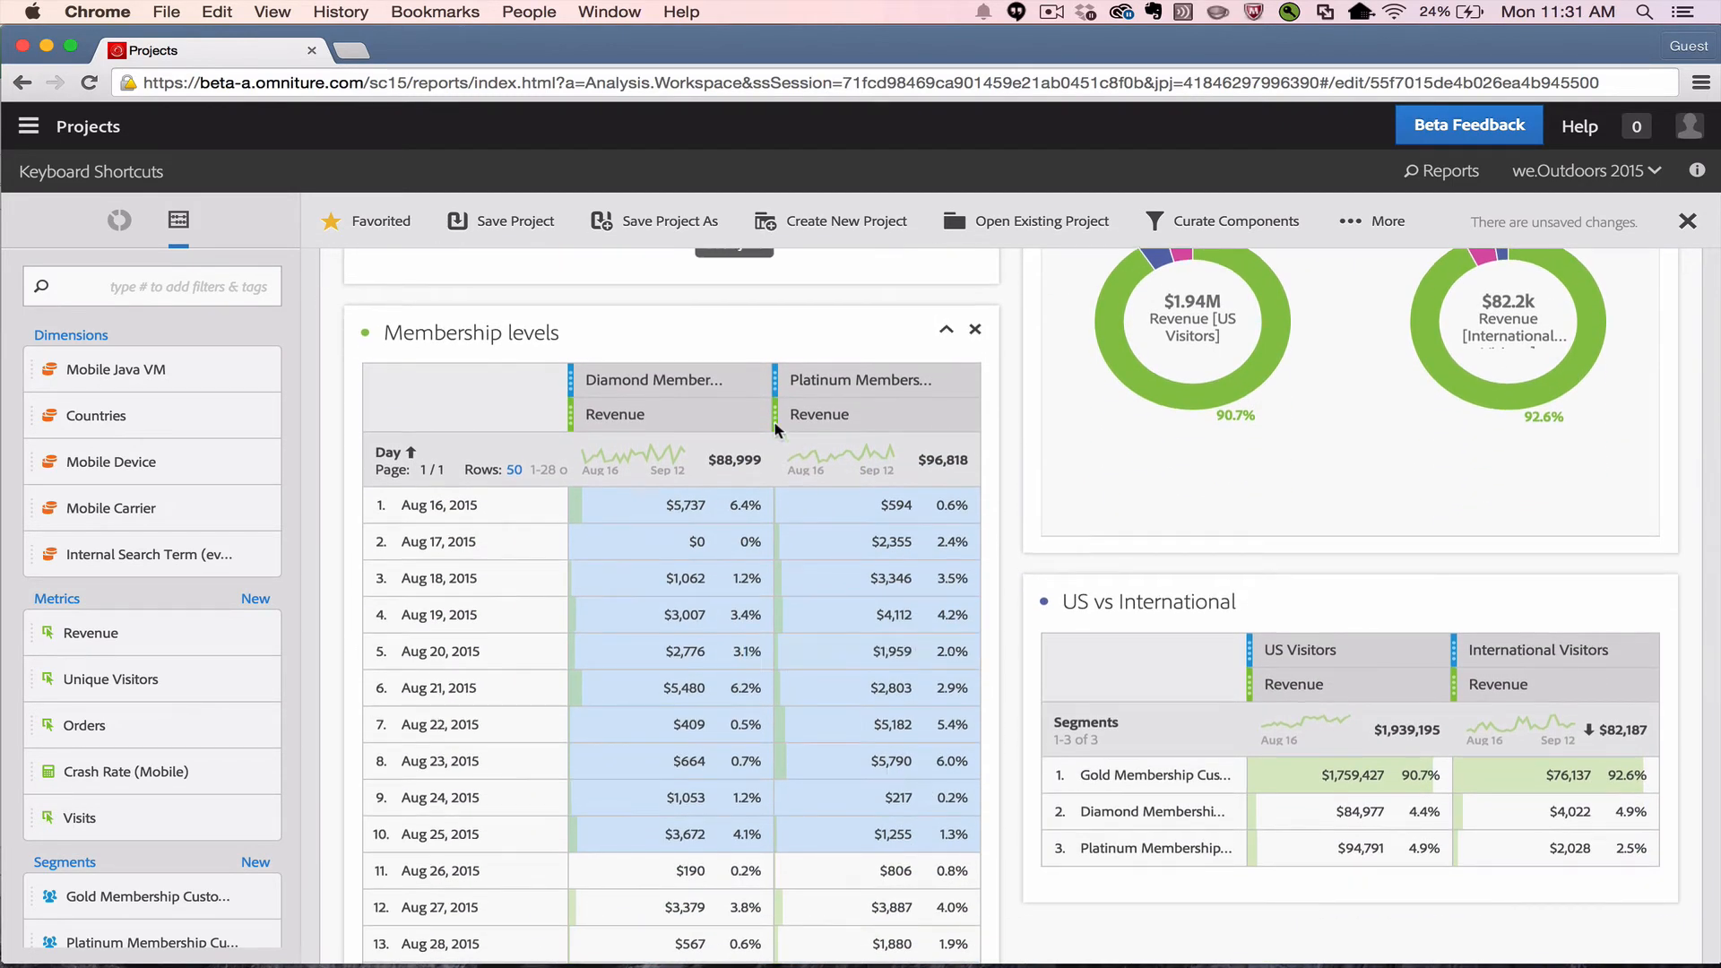
mouse_move(620, 669)
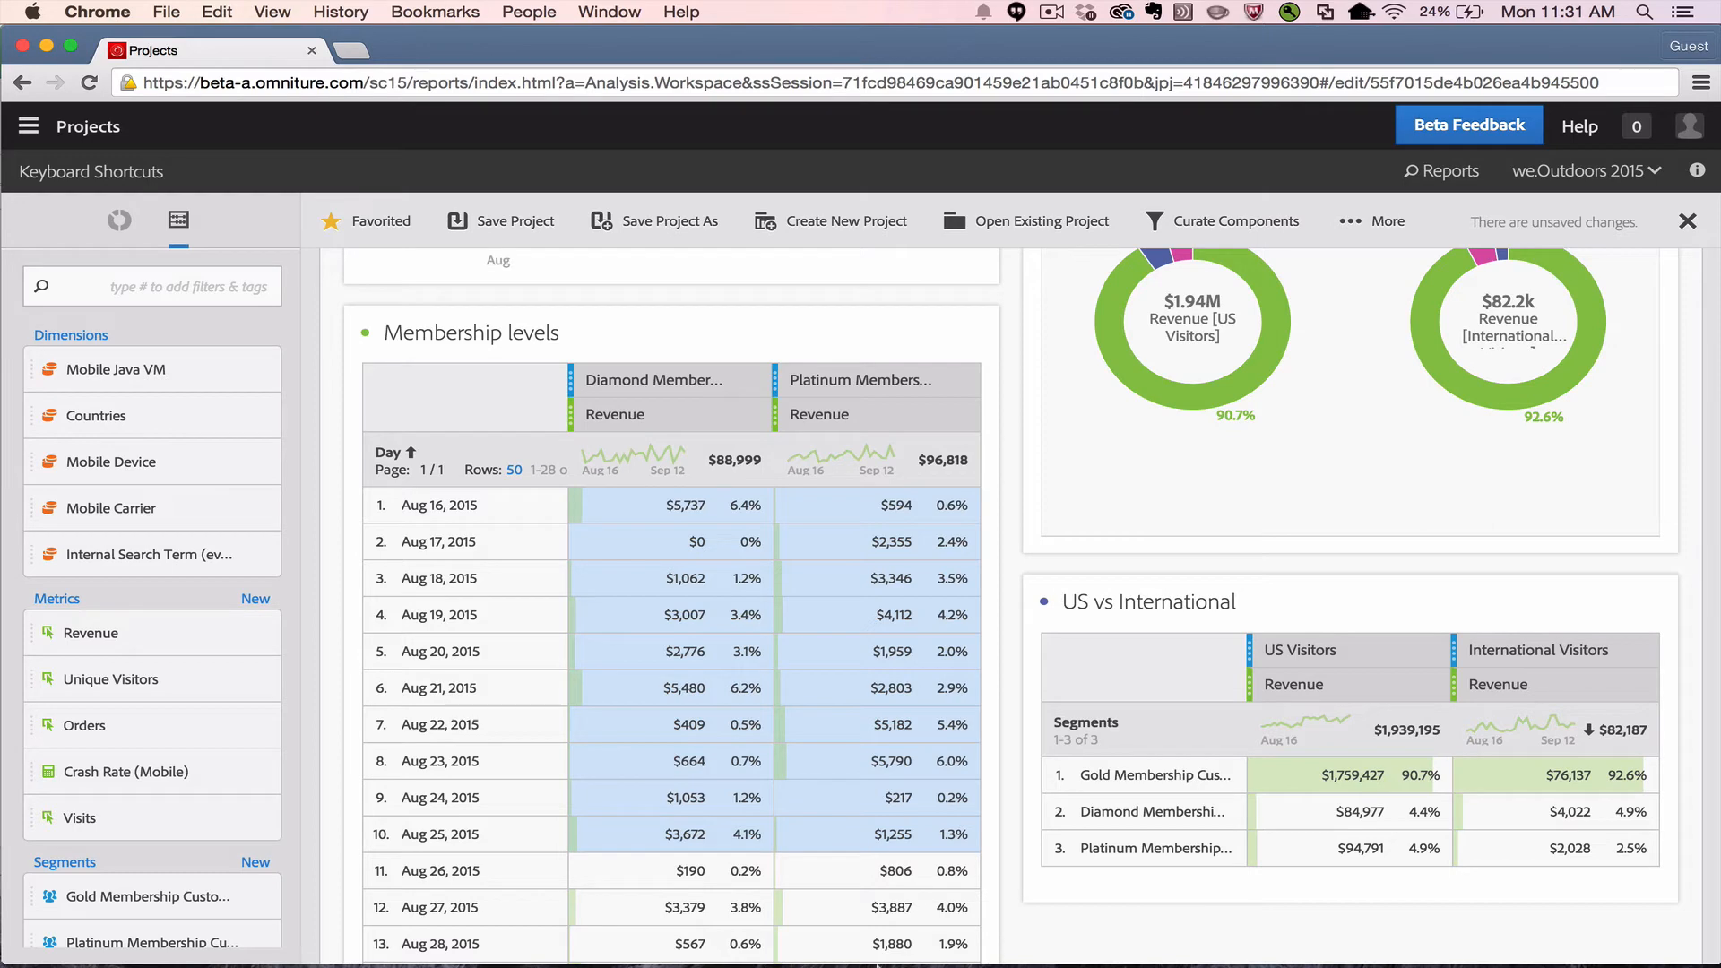
Paste the copied cells into Excel, then paste the full Membership levels table with Diamond and Platinum revenue.
left_click(997, 932)
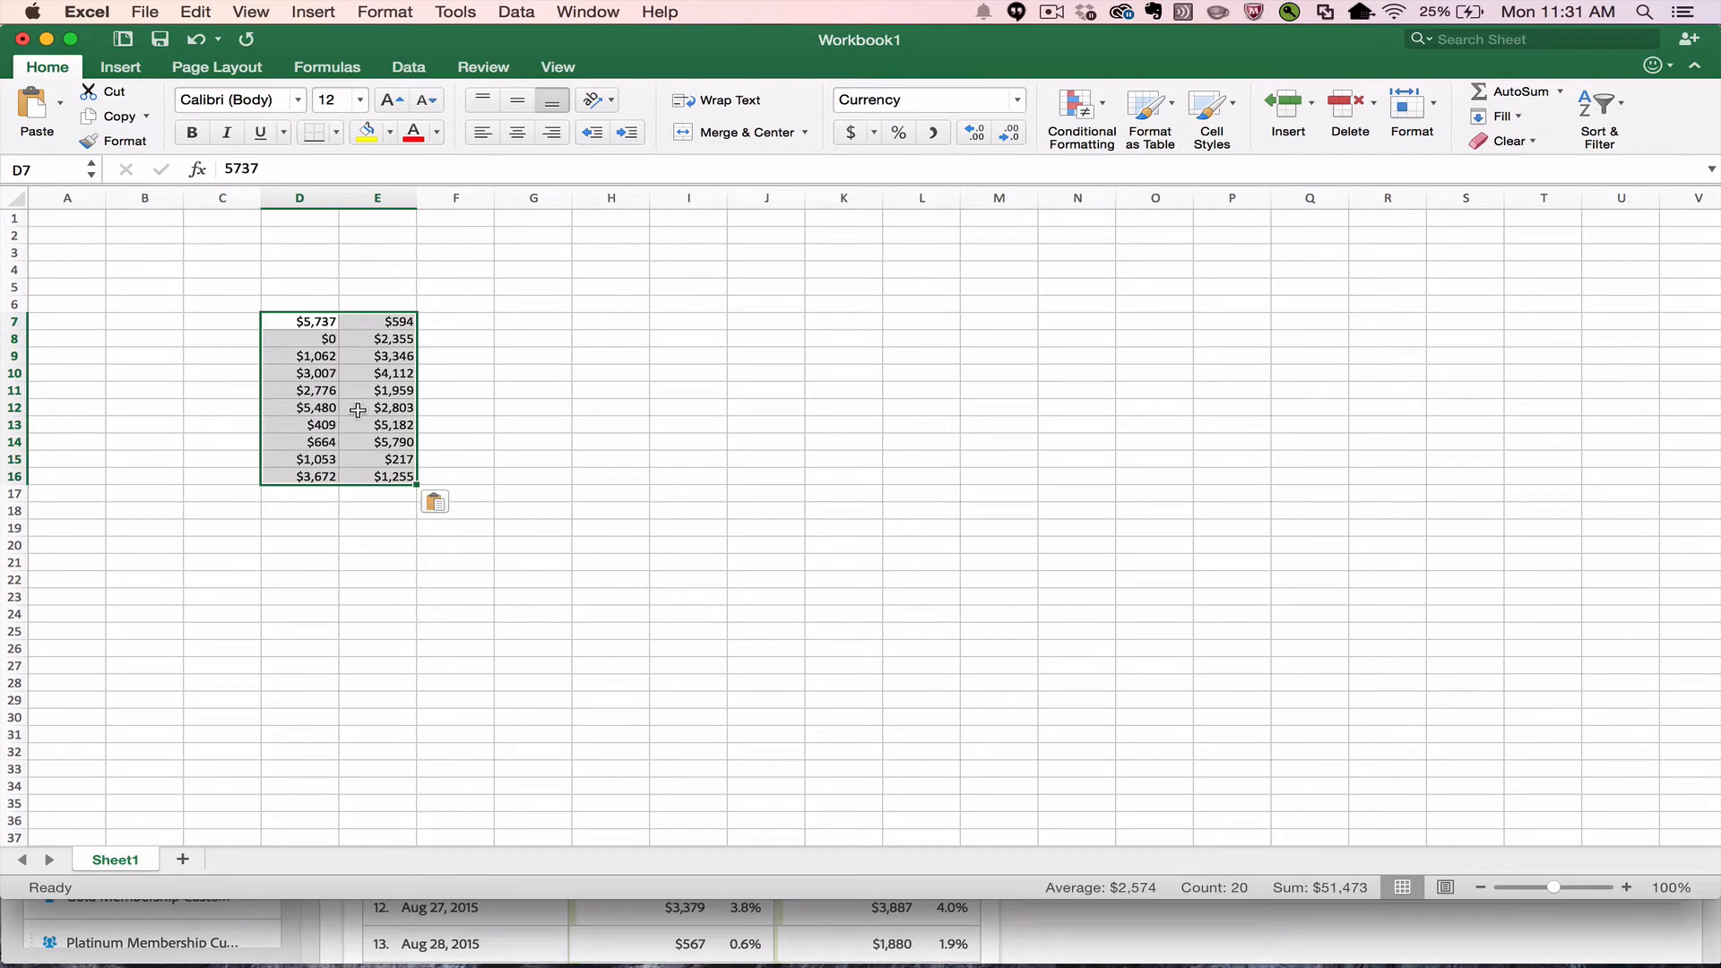
mouse_move(312, 933)
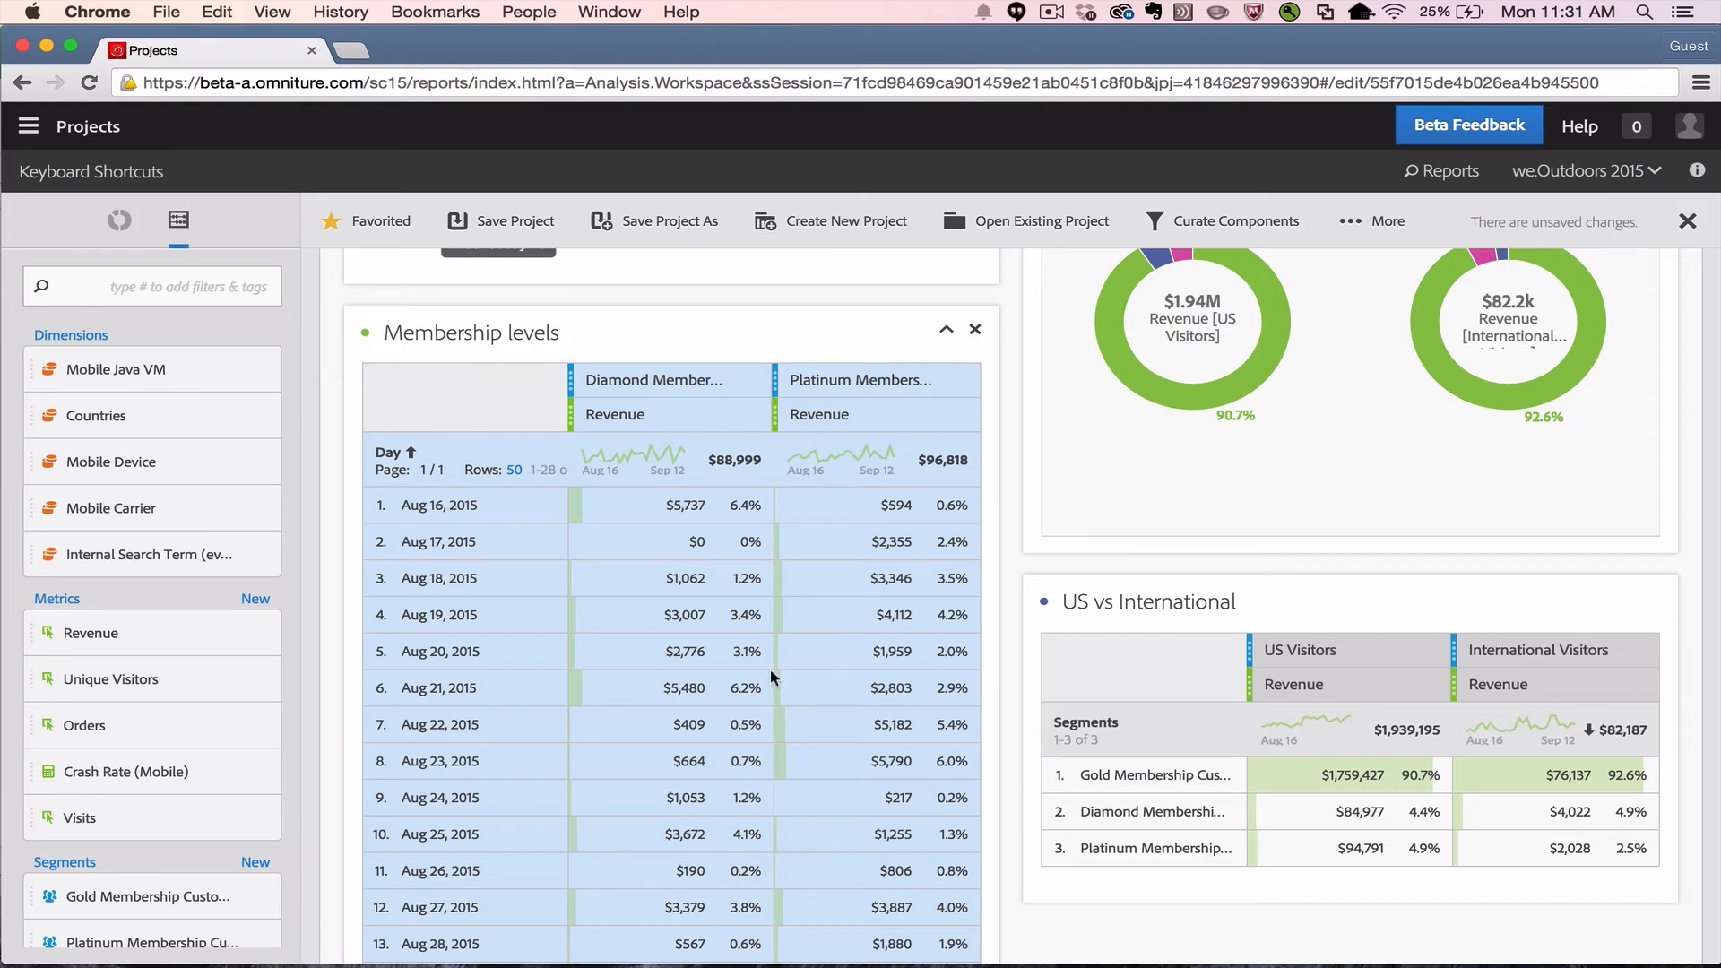
mouse_move(997, 932)
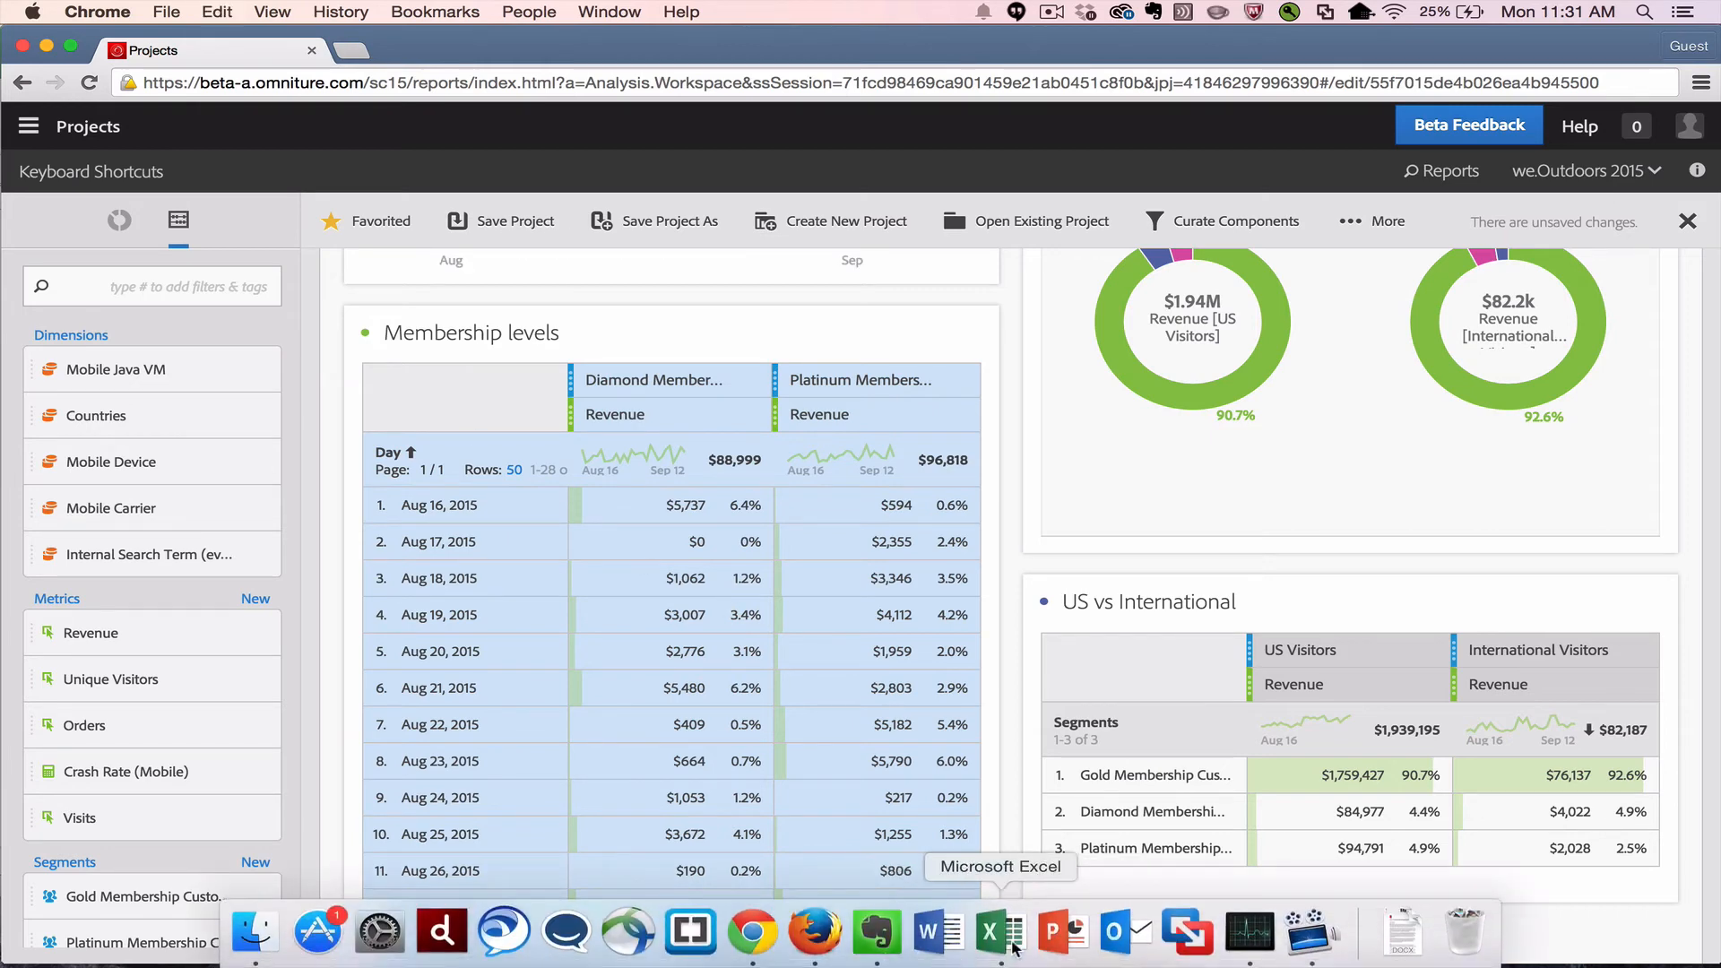
left_click(994, 933)
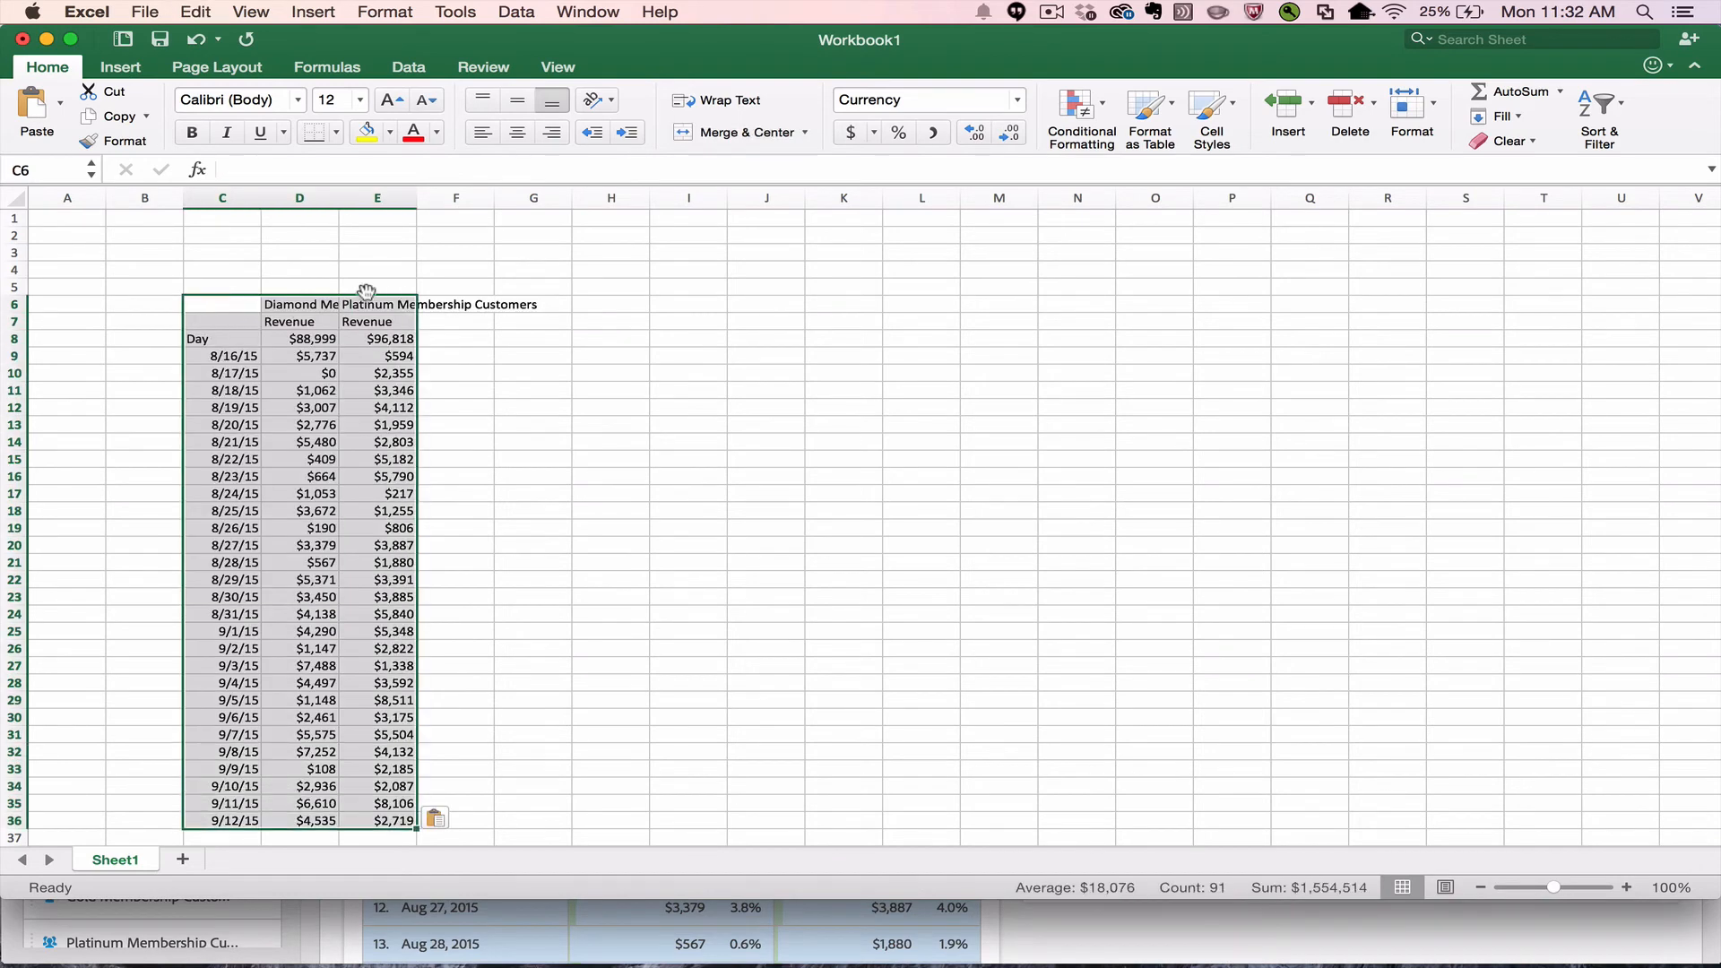
mouse_move(253, 384)
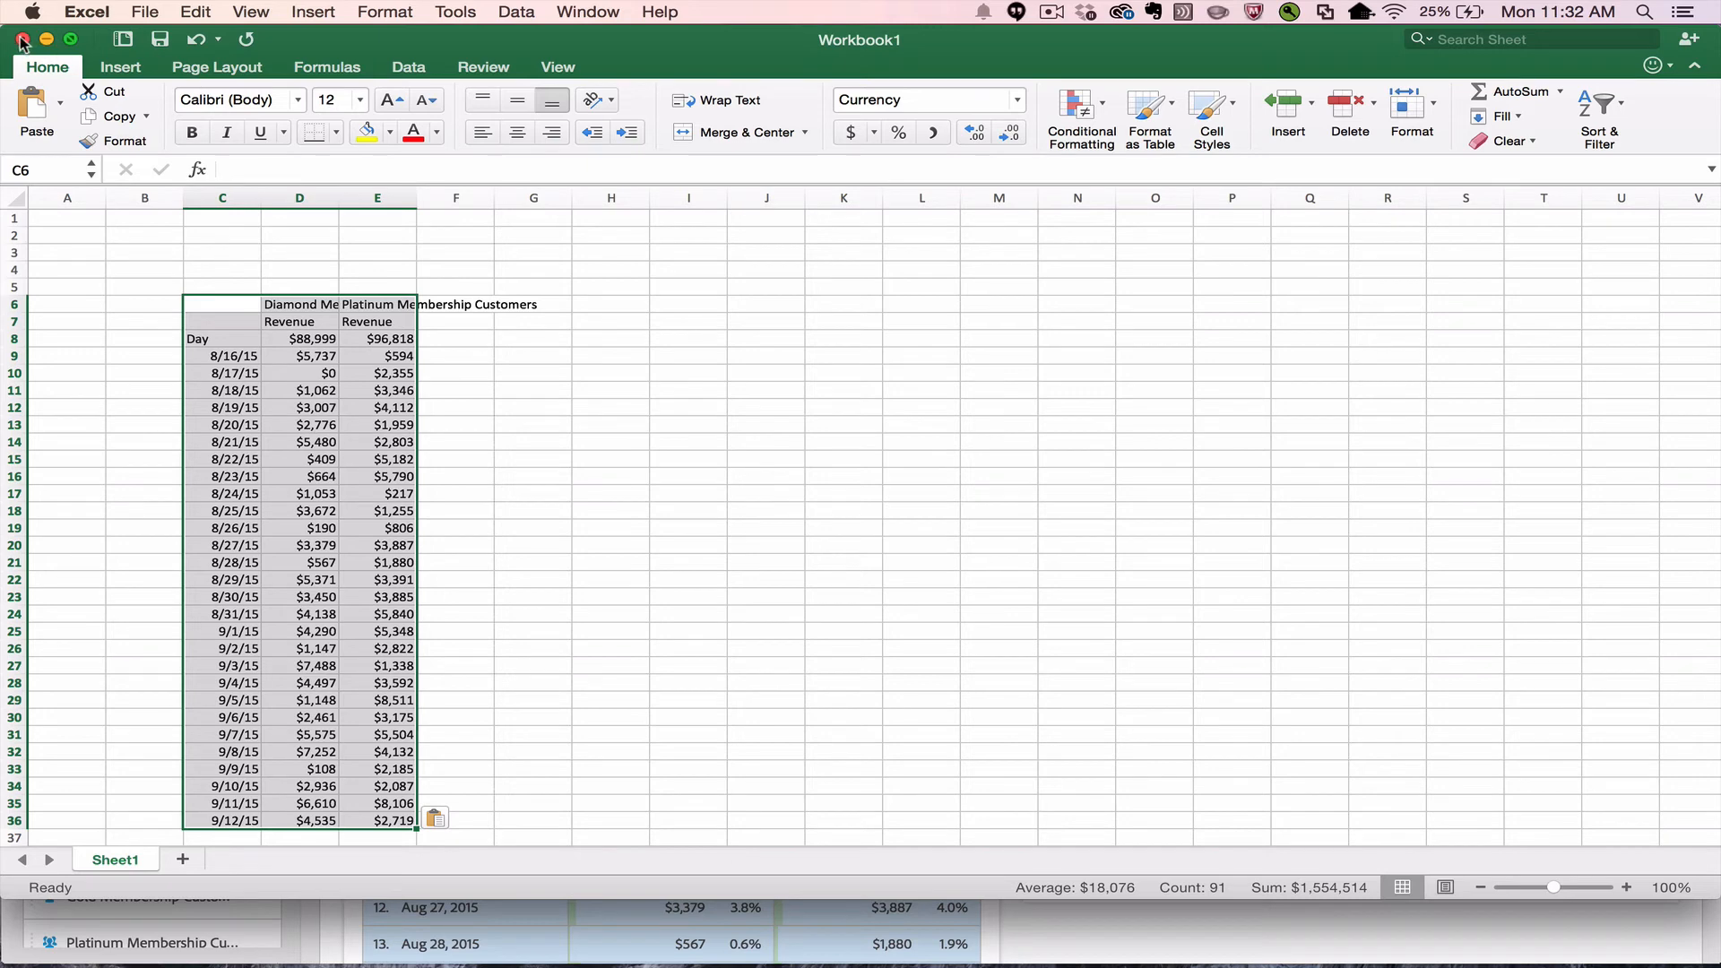
Close the Excel workbook window to return to the Workspace project.
left_click(20, 39)
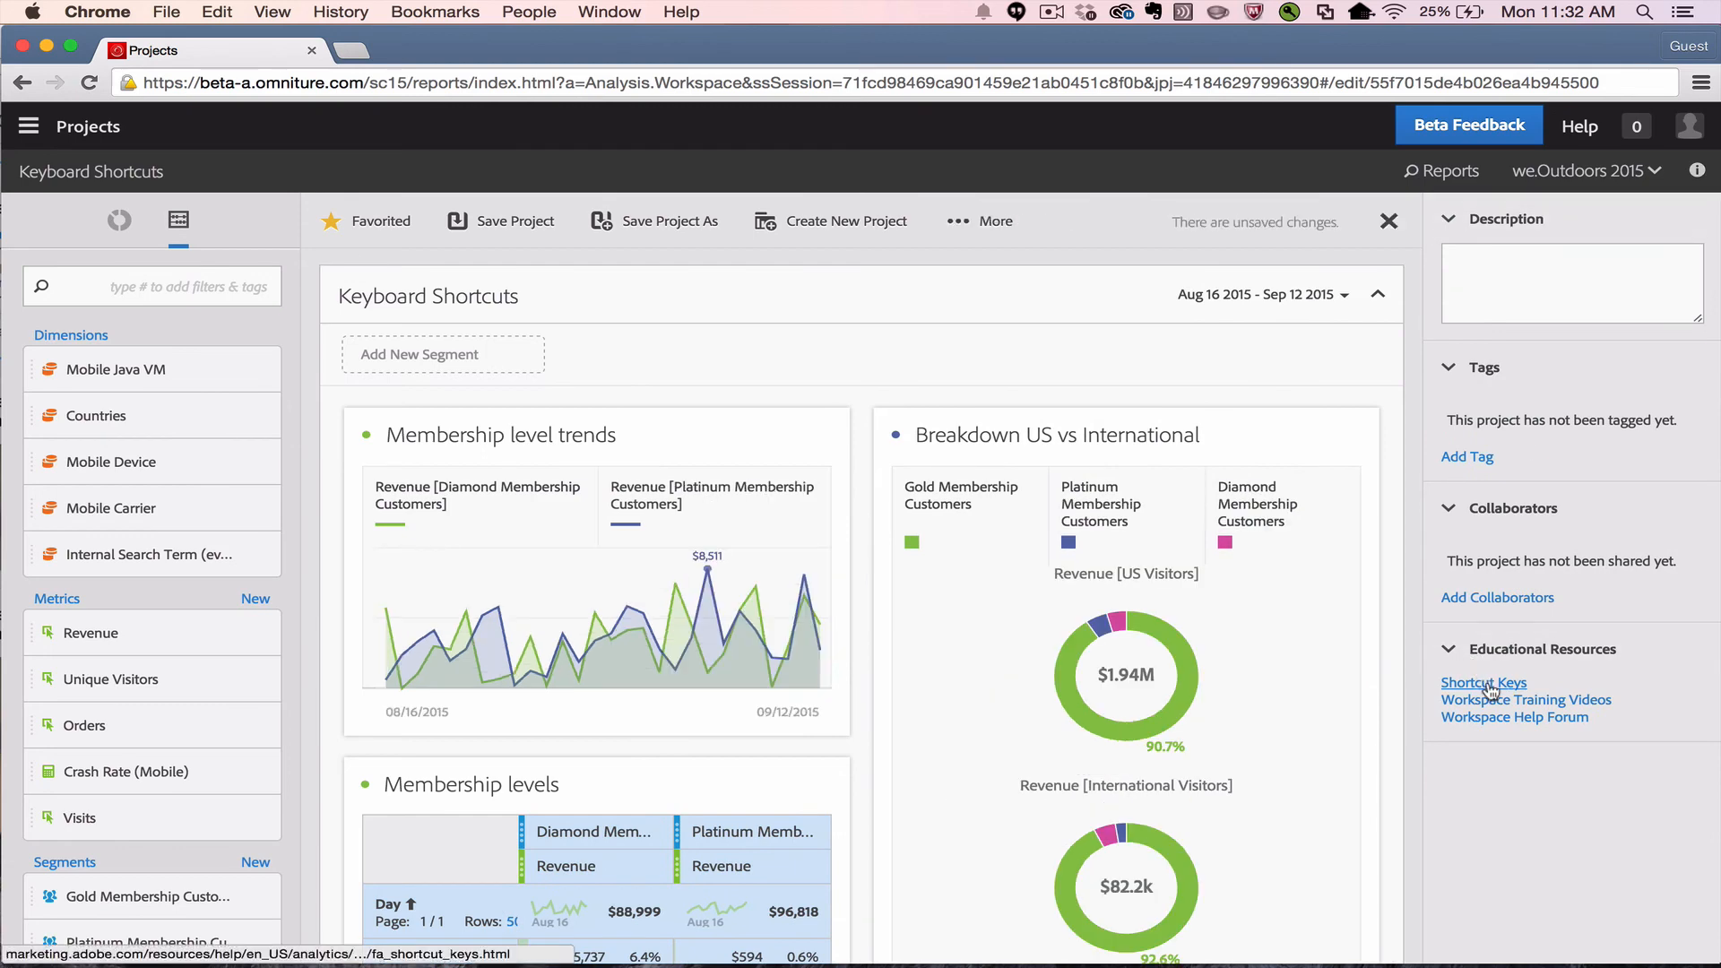
mouse_move(1483, 683)
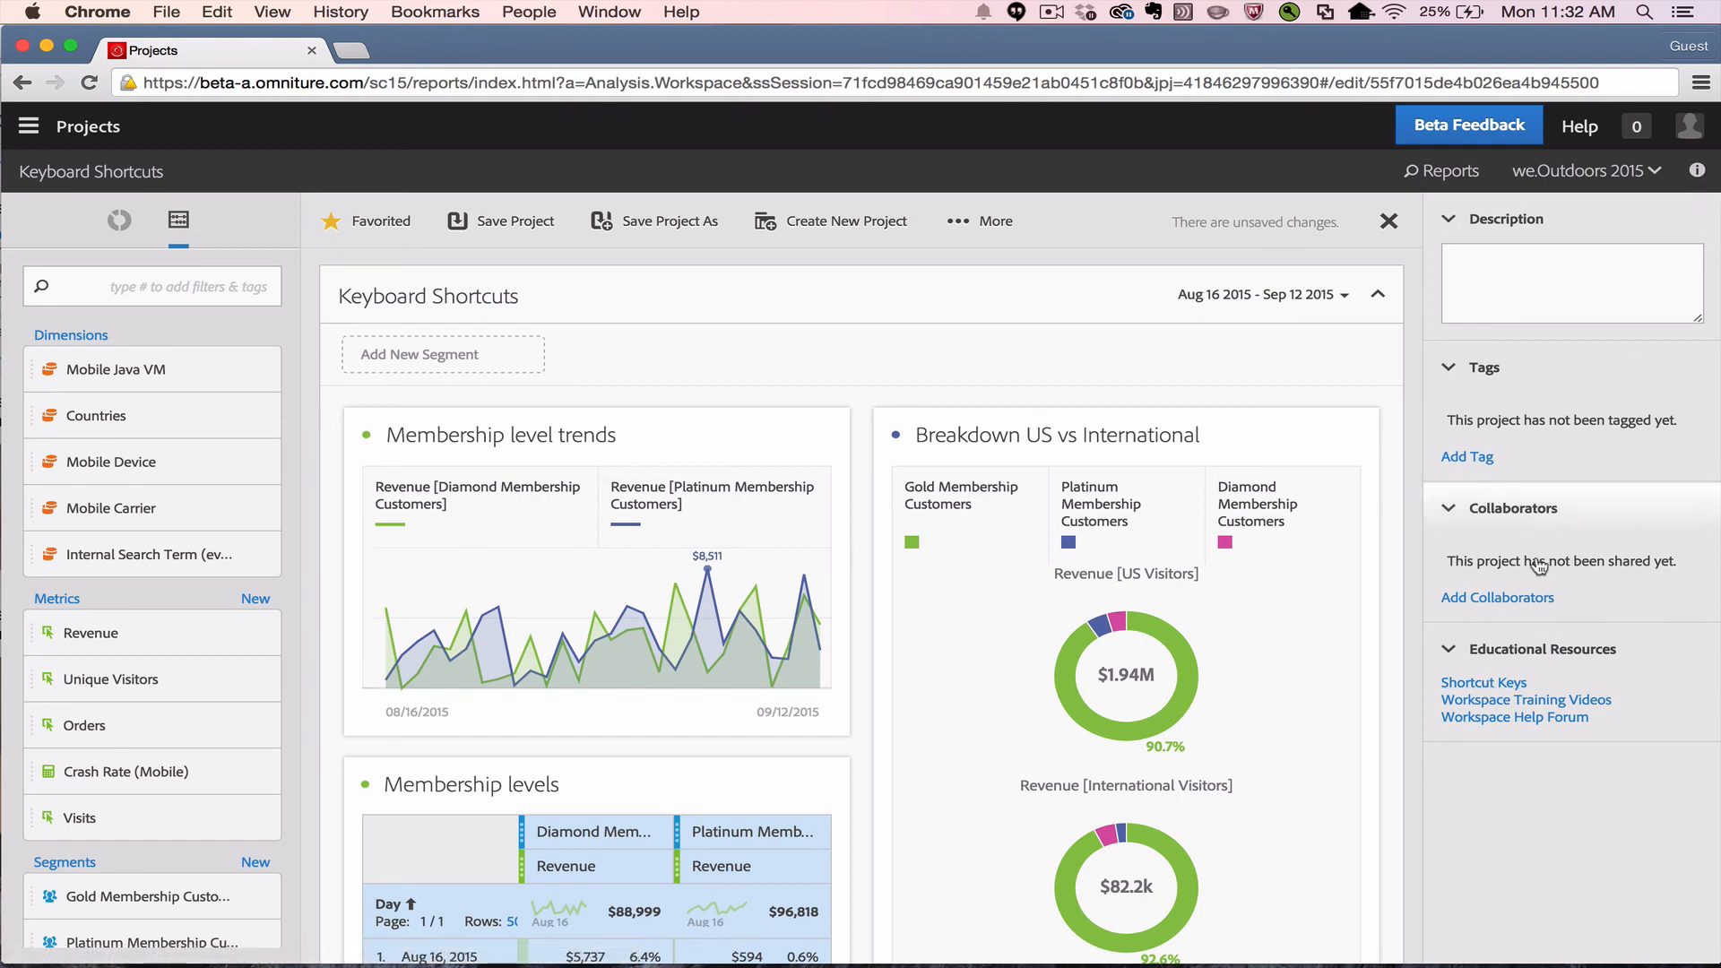
mouse_move(1485, 682)
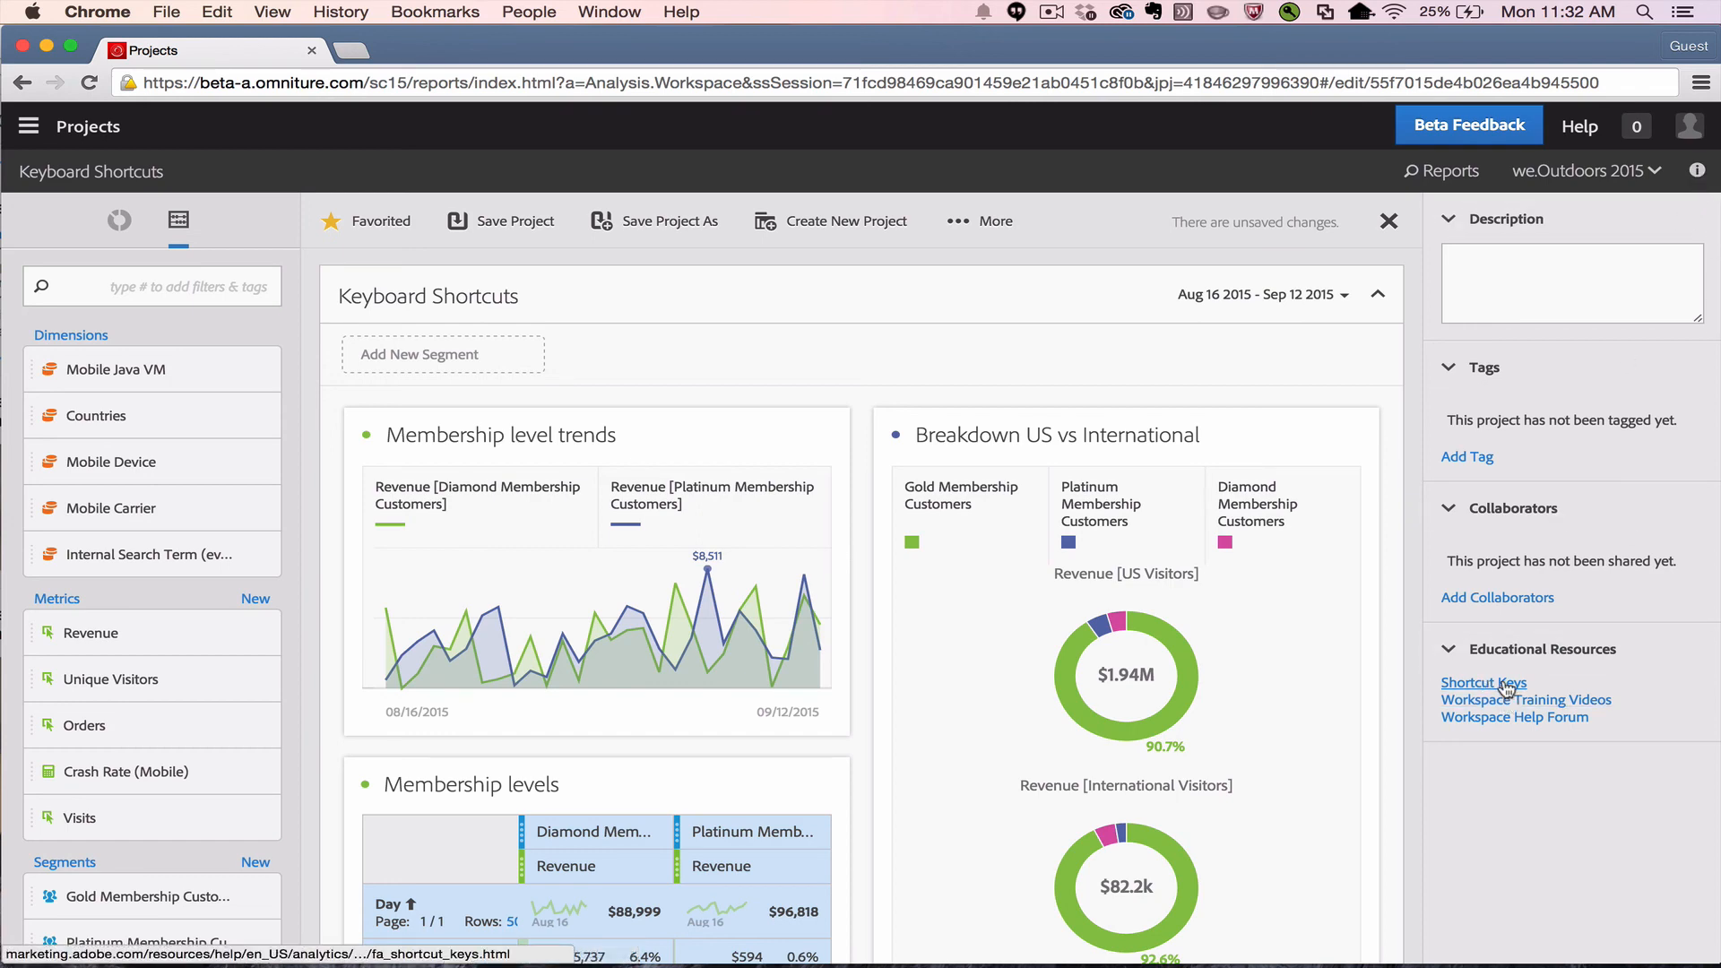